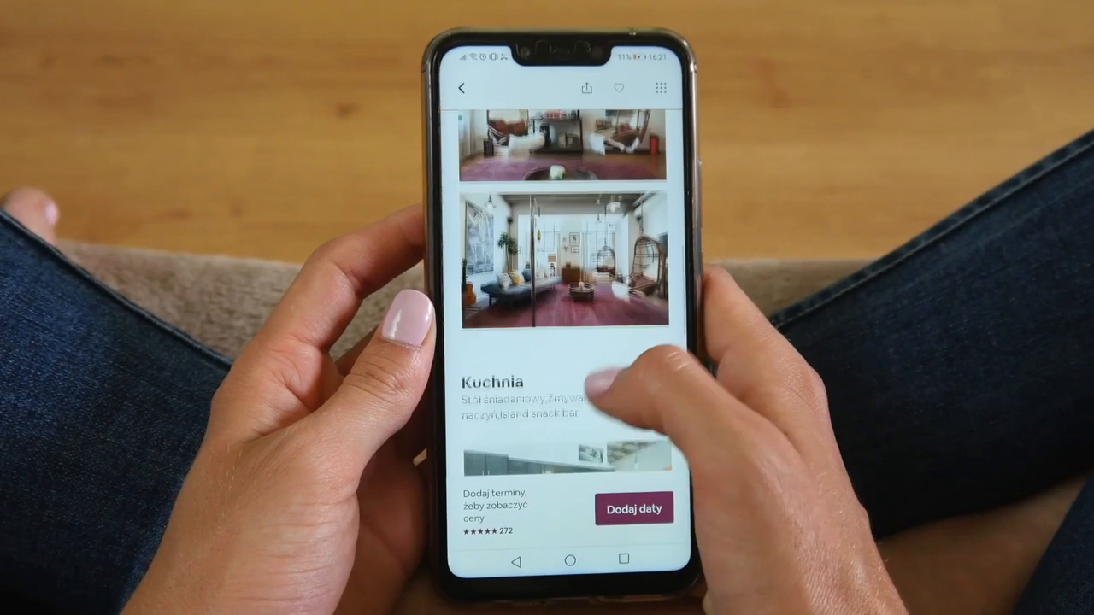
Step: Scroll down the listing photo gallery to the Cosy studio in the heart of Paris details
scroll(down, 3)
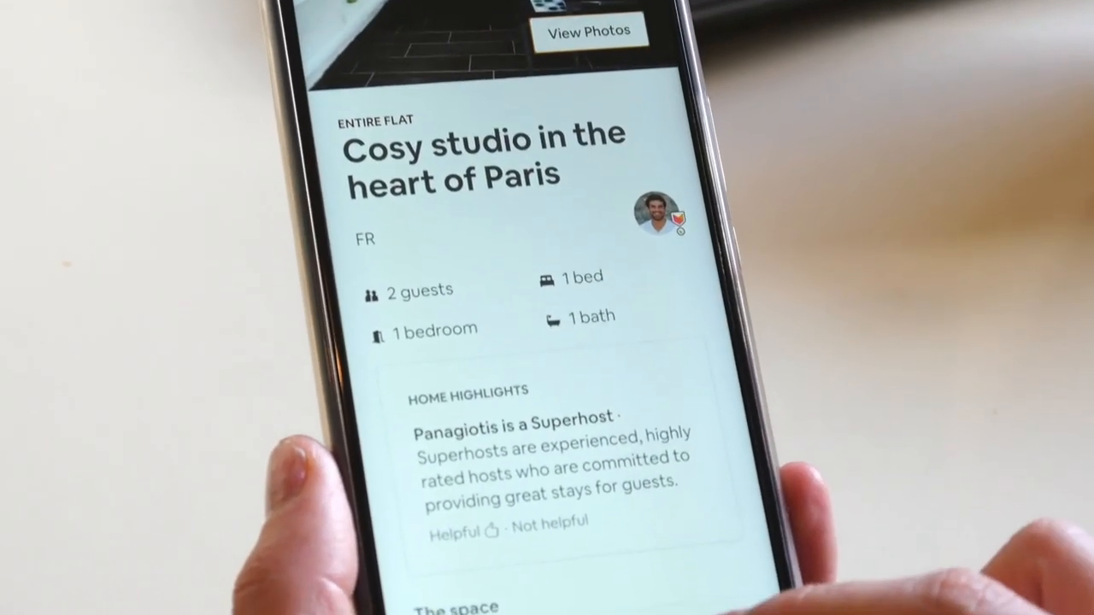
scroll(down, 3)
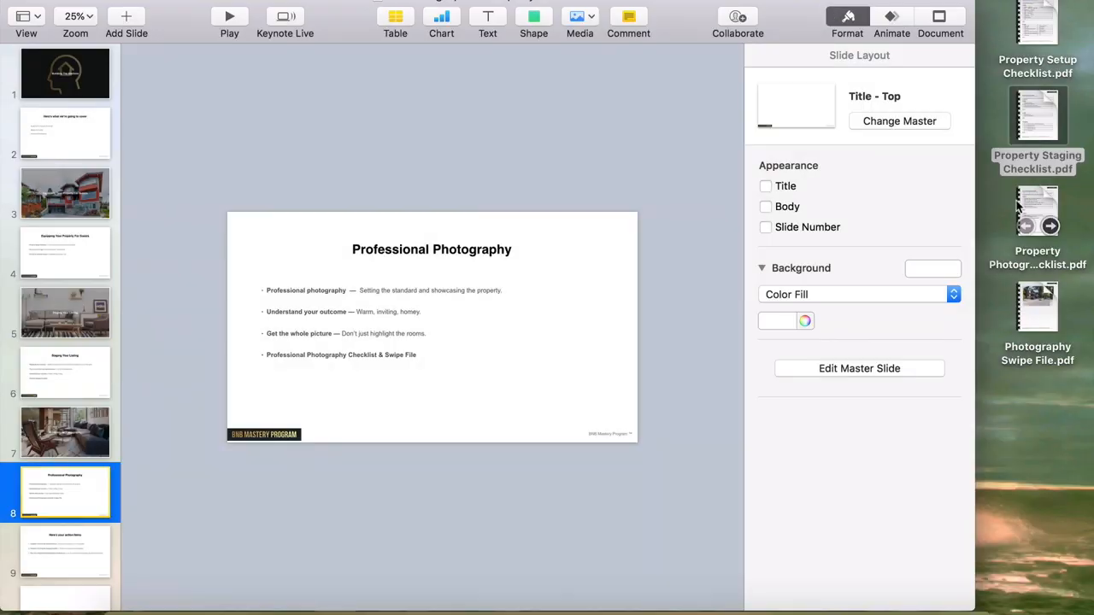
Step: Open Property Photography Checklist.pdf from the desktop and scroll its general checks
double_click(1038, 208)
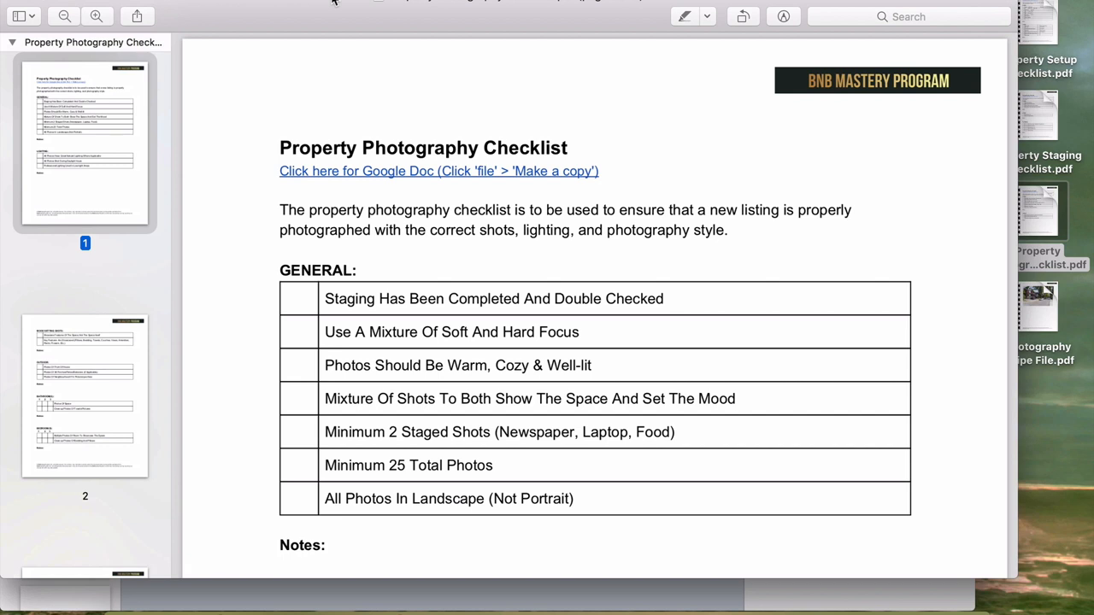
mouse_move(554, 297)
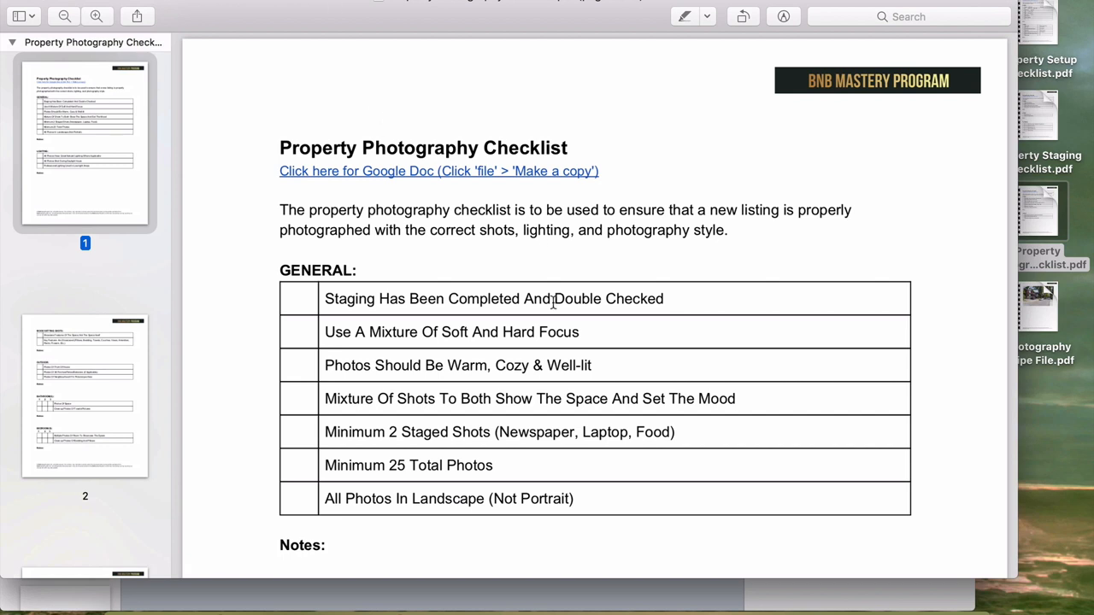
scroll(down, 3)
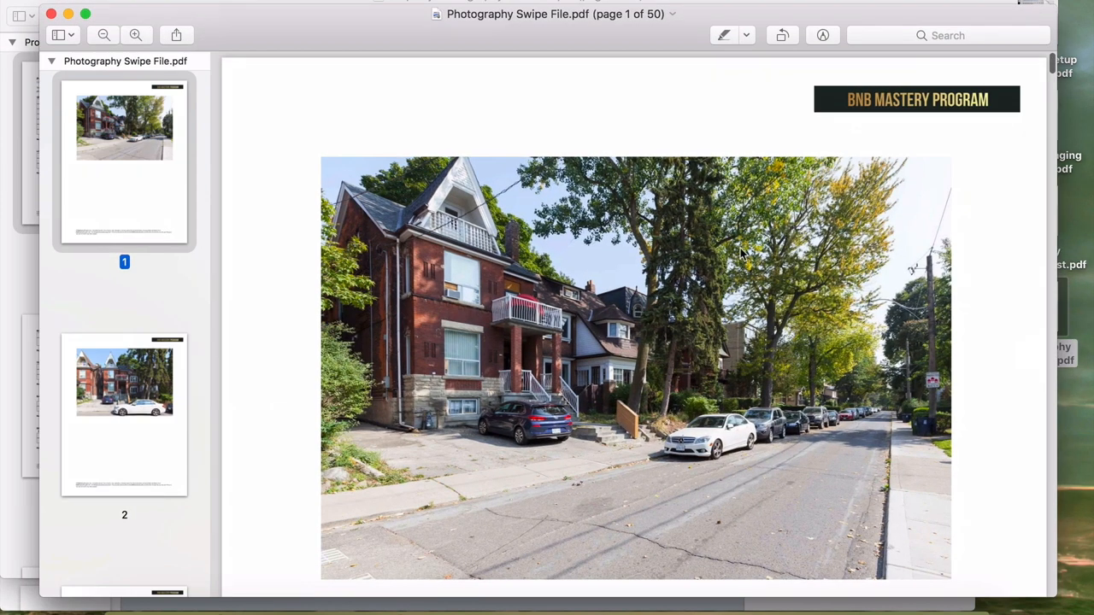
Step: Scroll the swipe file thumbnails and jump to the page 10 example photo
scroll(down, 3)
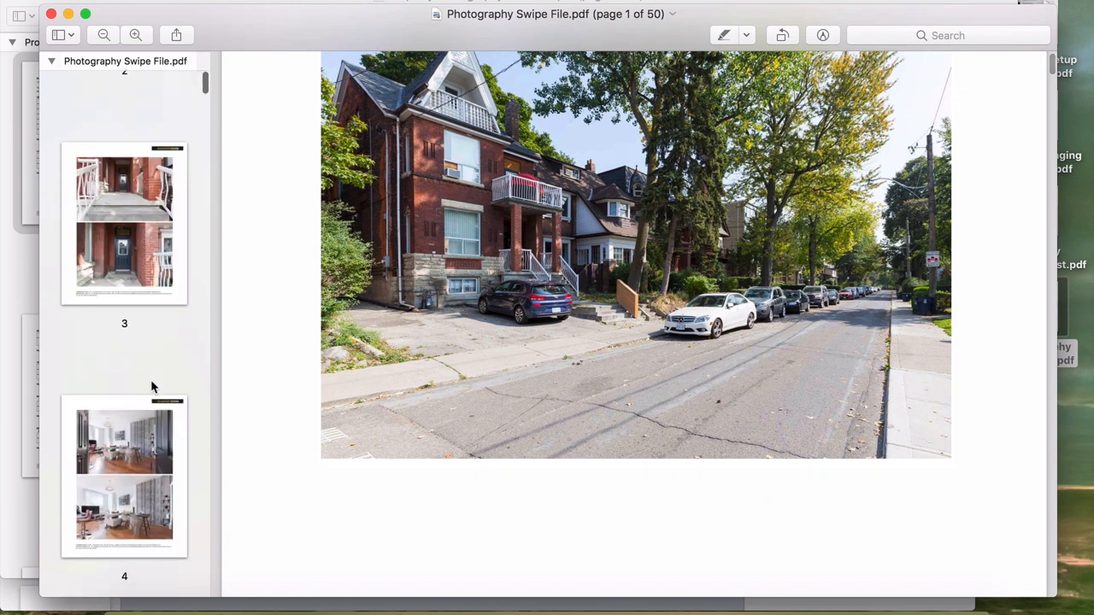
scroll(down, 3)
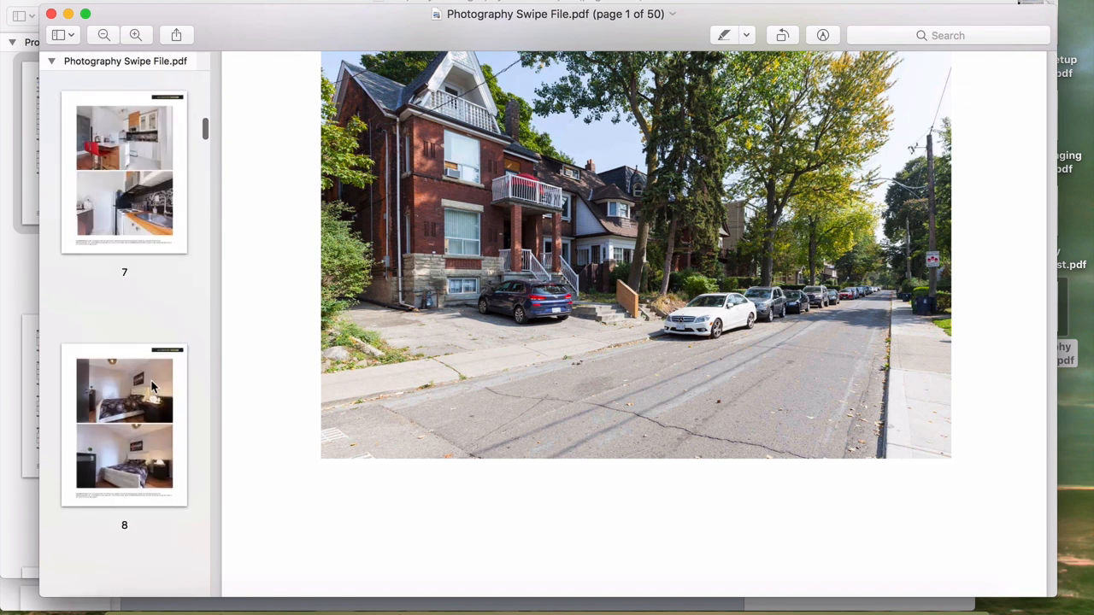
click(123, 214)
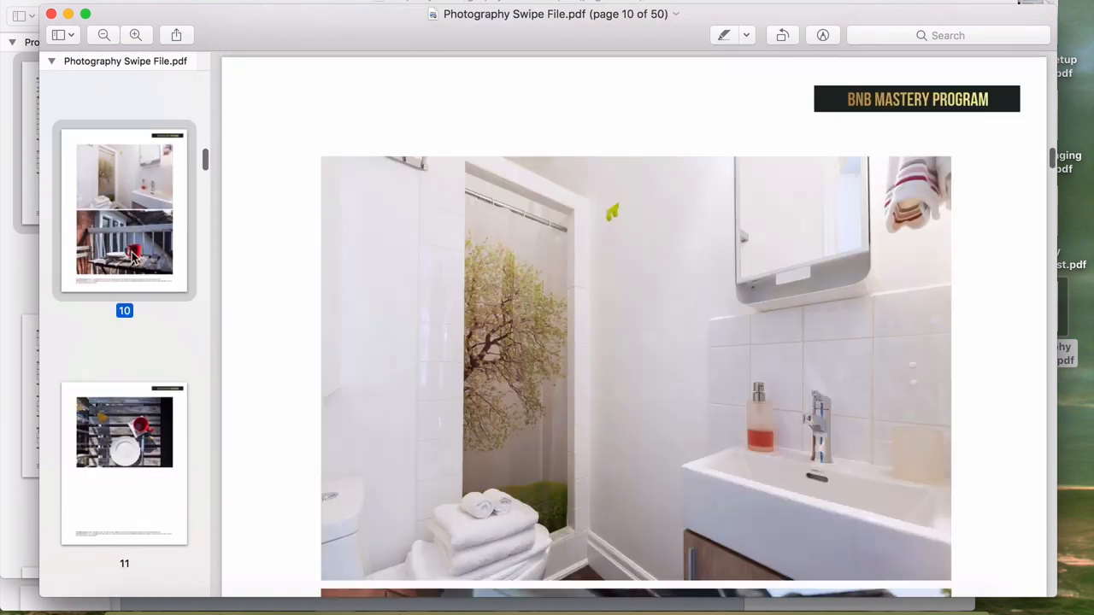
scroll(down, 3)
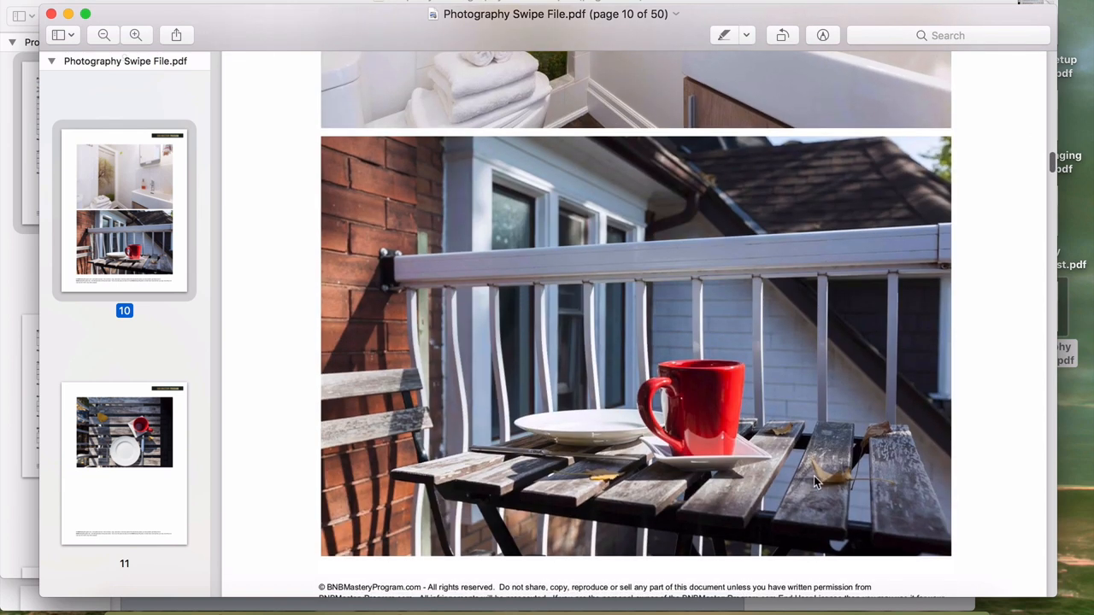
mouse_move(759, 472)
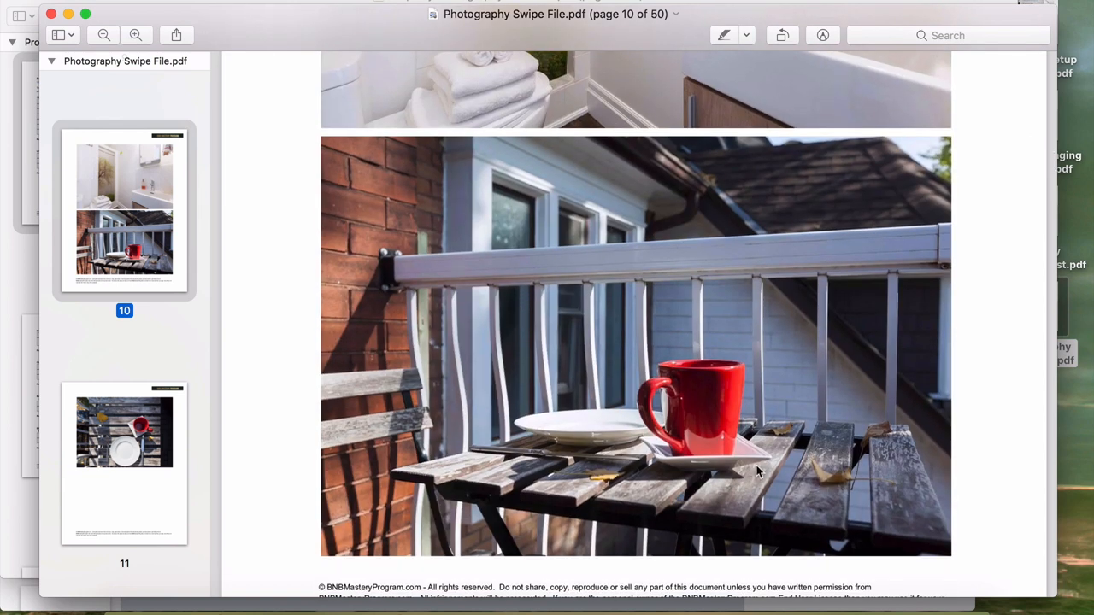
Step: Go to page 11's outdoor table setting and scroll through the later thumbnails
click(123, 458)
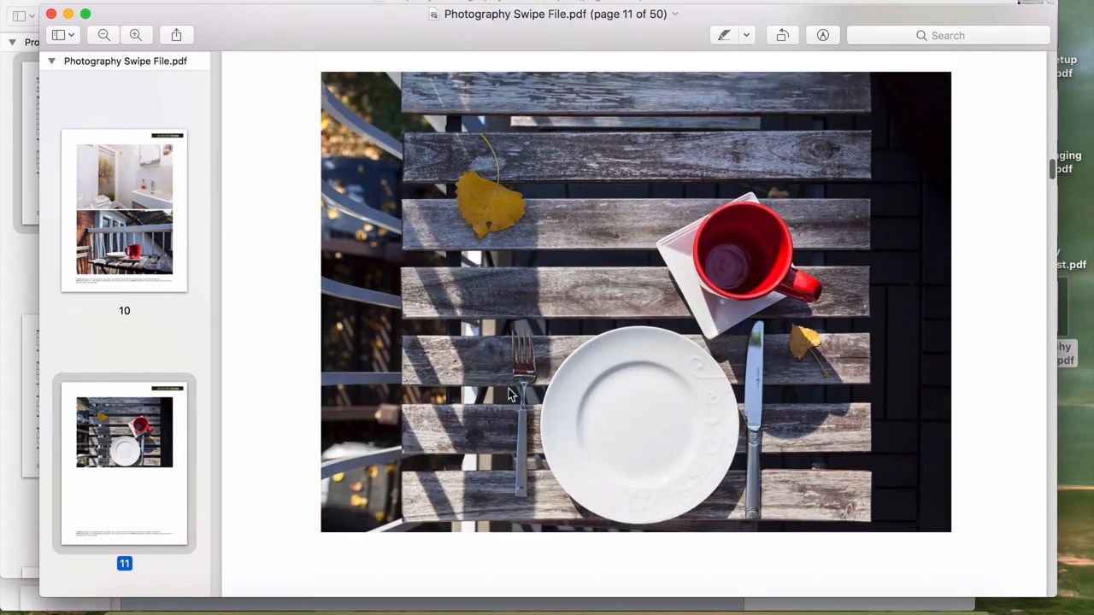
mouse_move(270, 24)
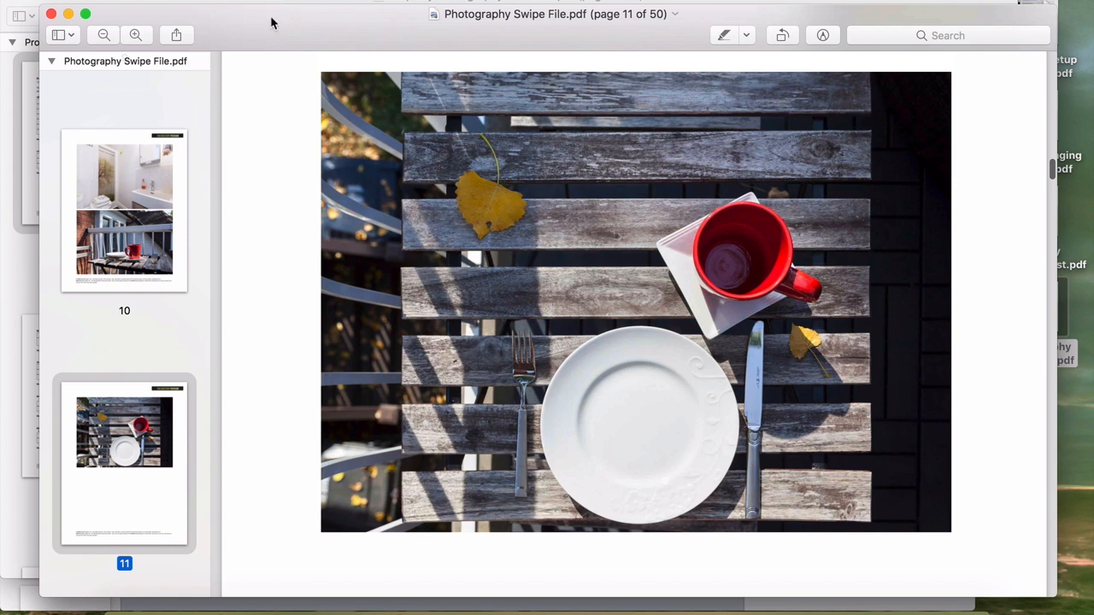
scroll(down, 3)
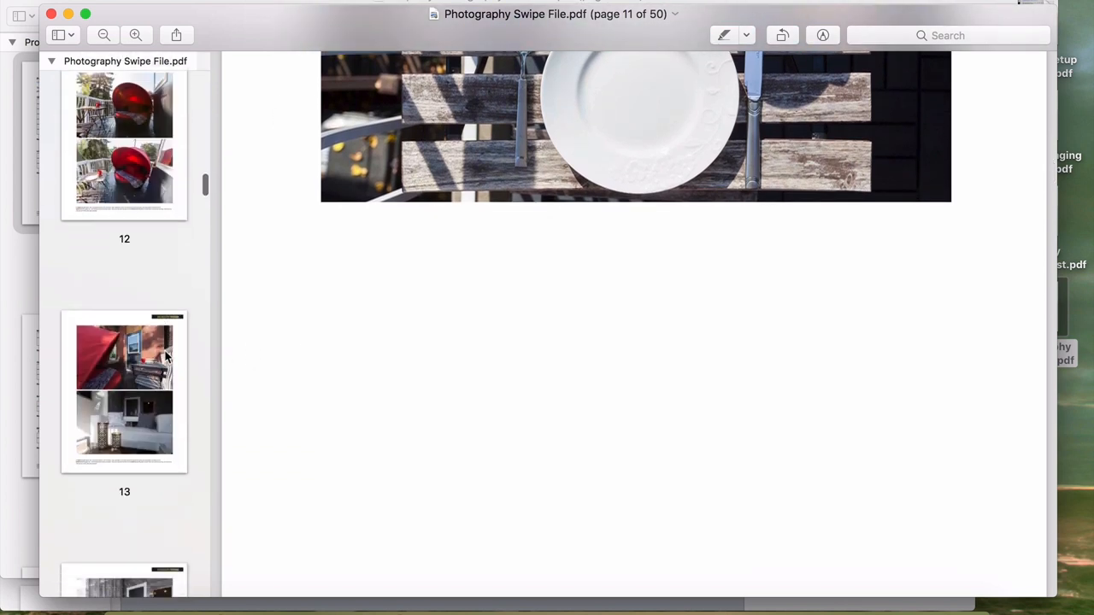
scroll(down, 3)
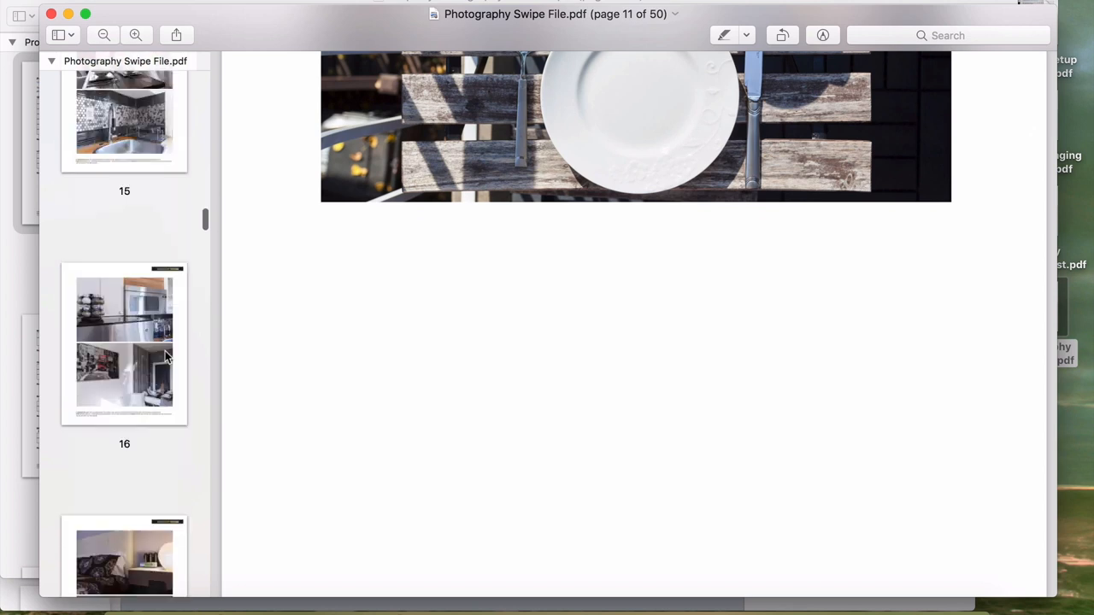
scroll(down, 3)
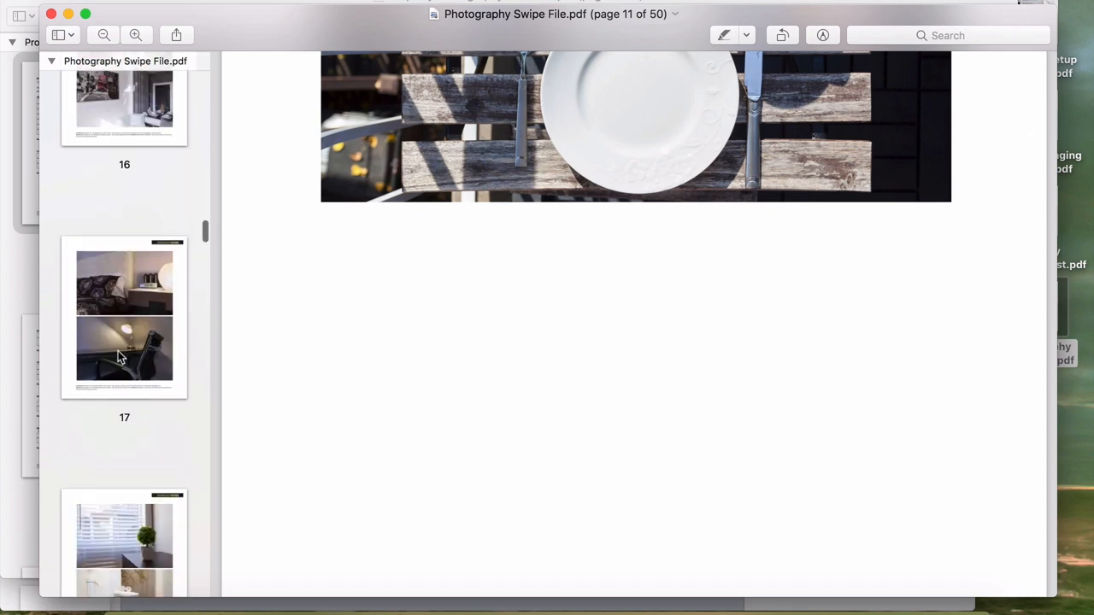
mouse_move(230, 51)
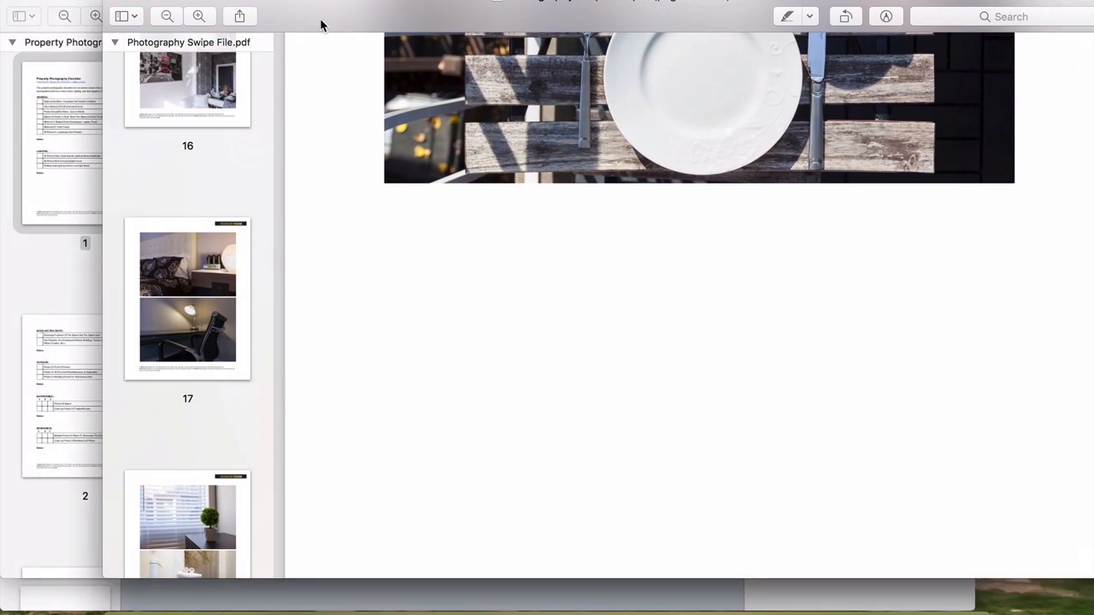
mouse_move(48, 198)
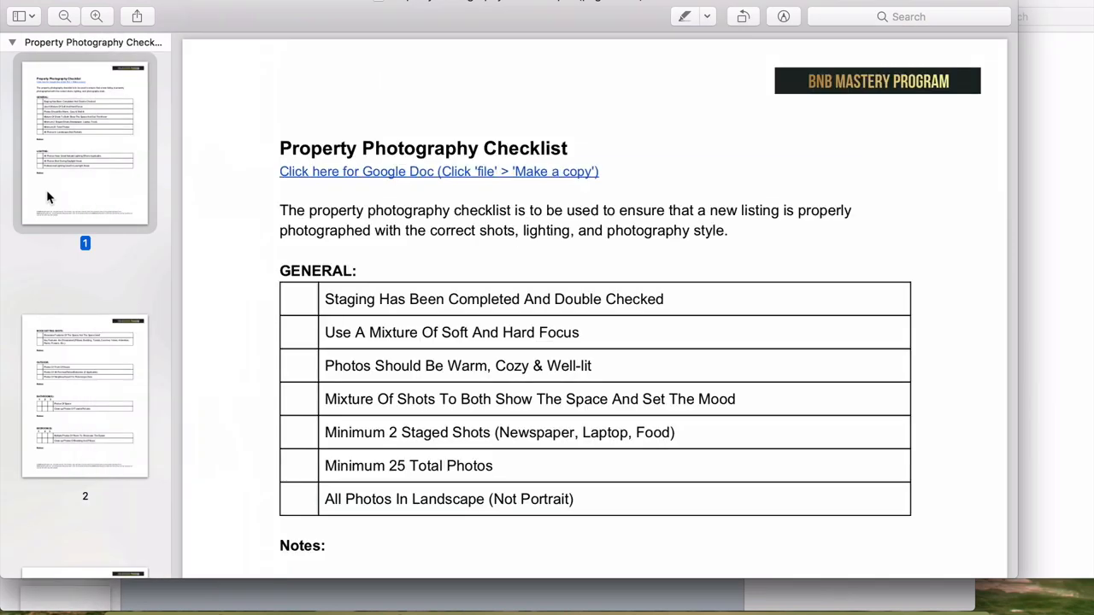
Step: Scroll the swipe file to the red balcony lounger photo
scroll(down, 3)
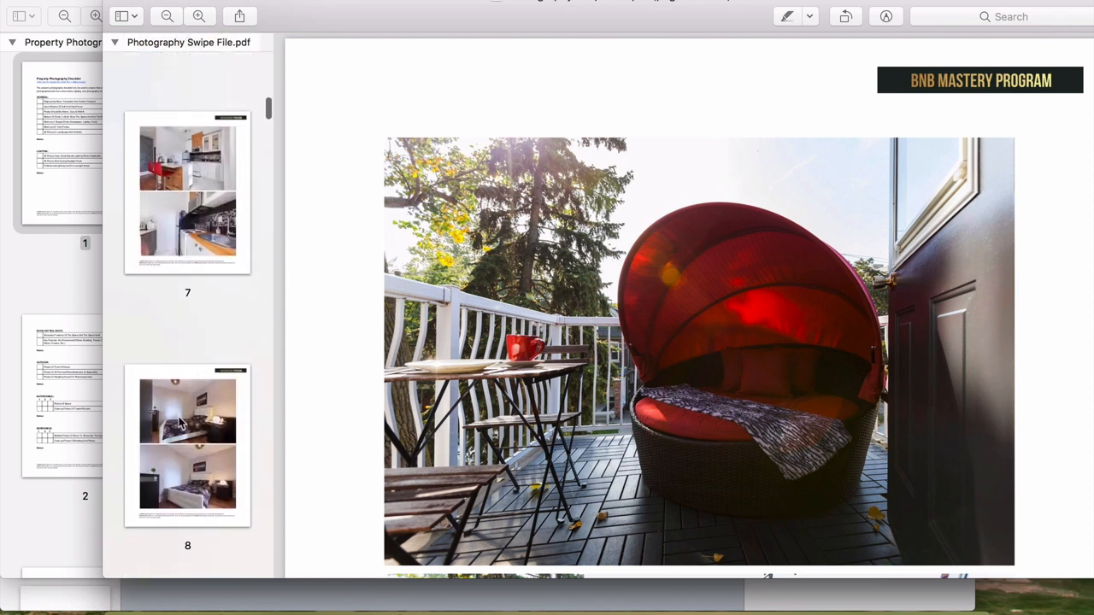
Step: Page through living room, kitchen and bedroom examples on pages 6–11, settling on page 10's balcony mug shot
click(189, 444)
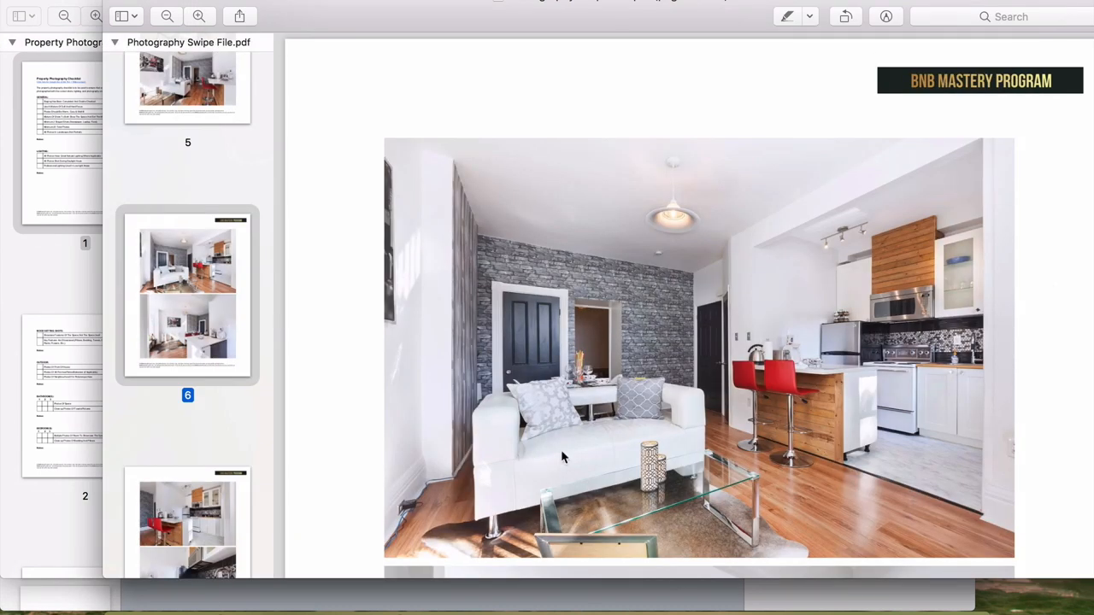
scroll(down, 3)
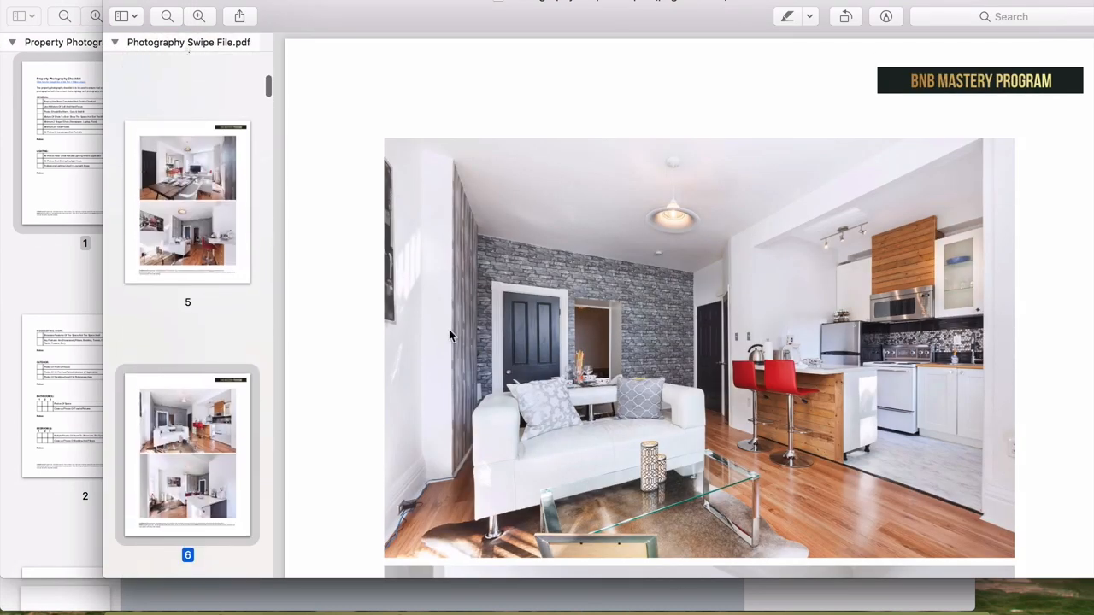
scroll(down, 3)
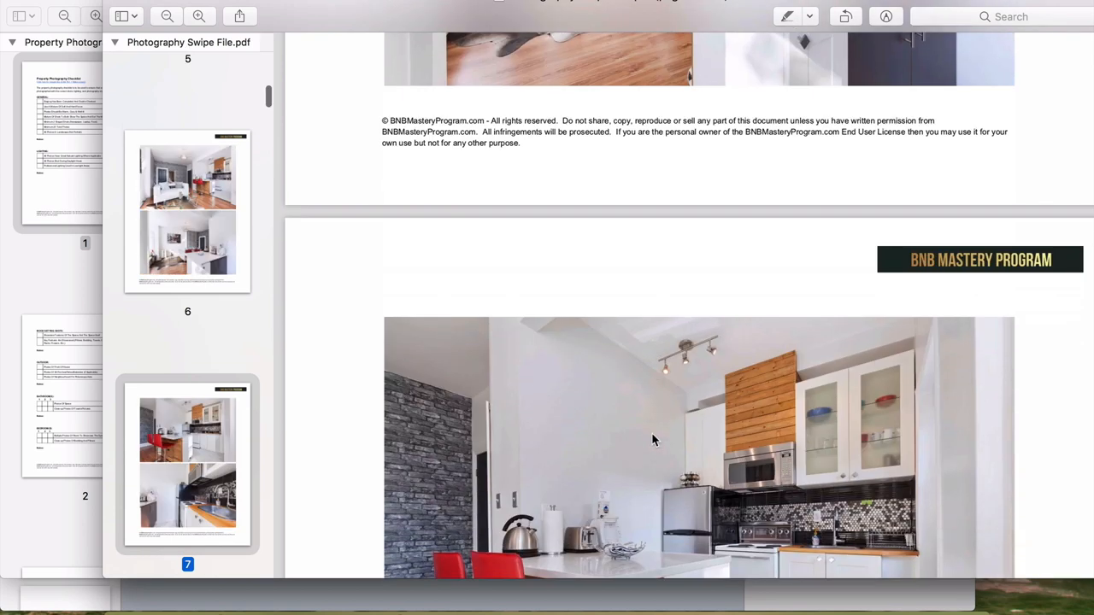
scroll(down, 3)
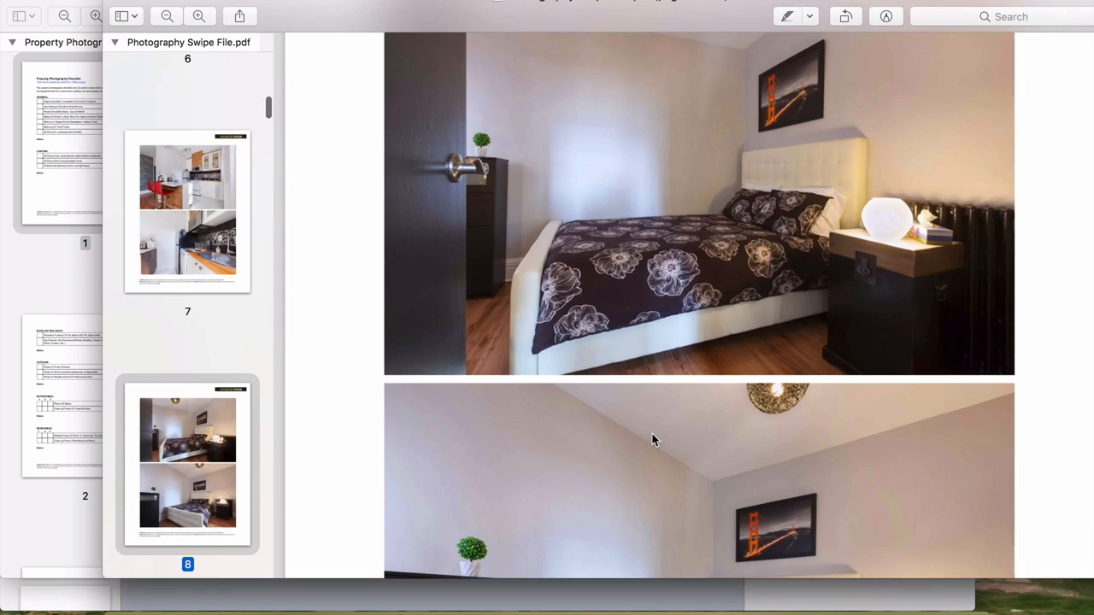
scroll(down, 3)
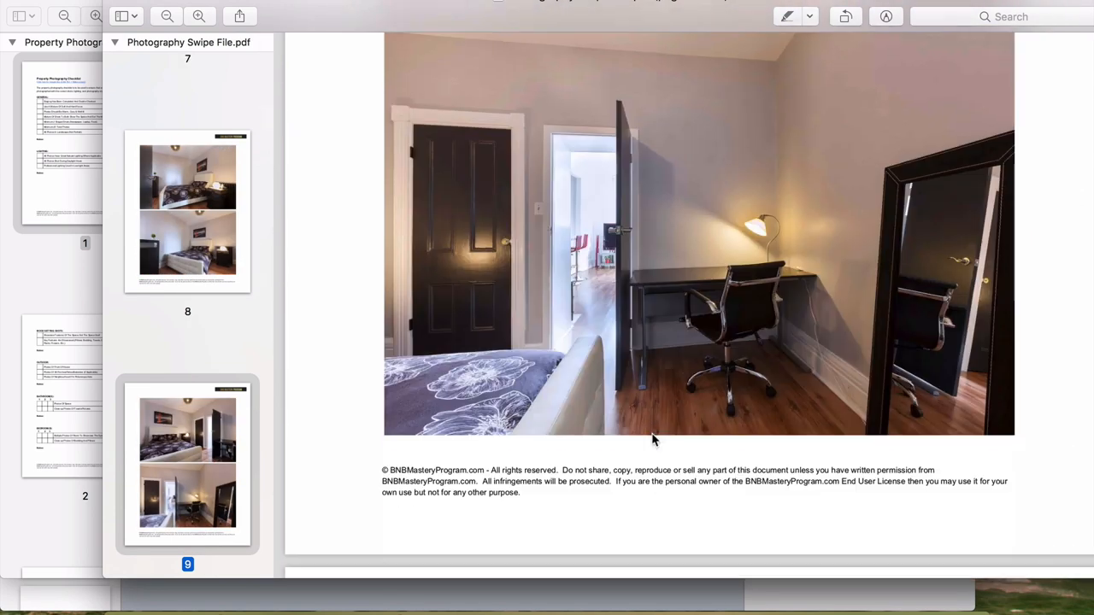
scroll(down, 3)
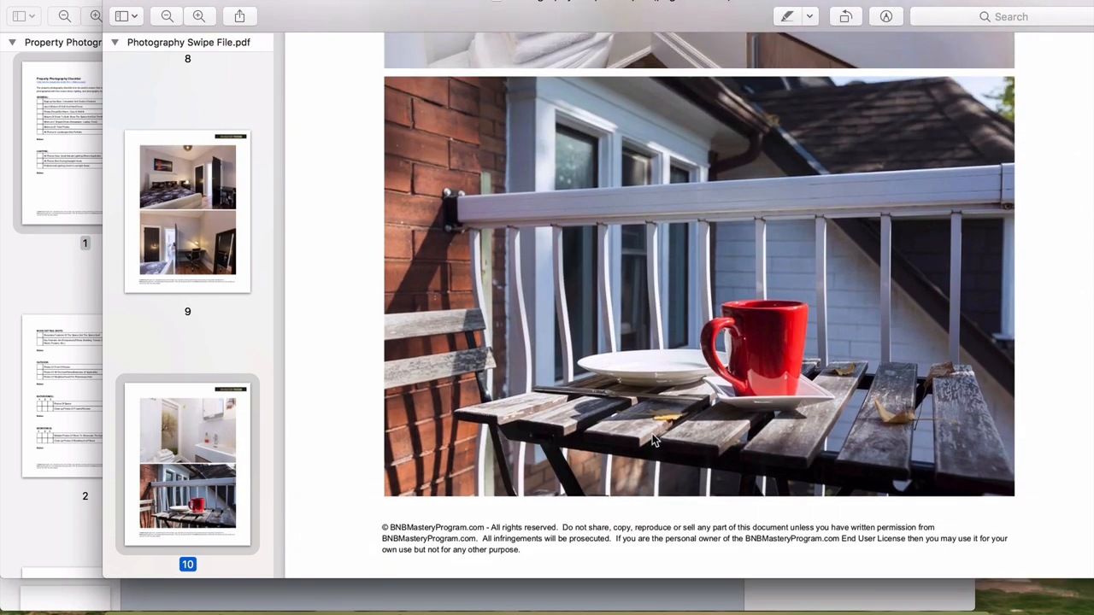
scroll(down, 3)
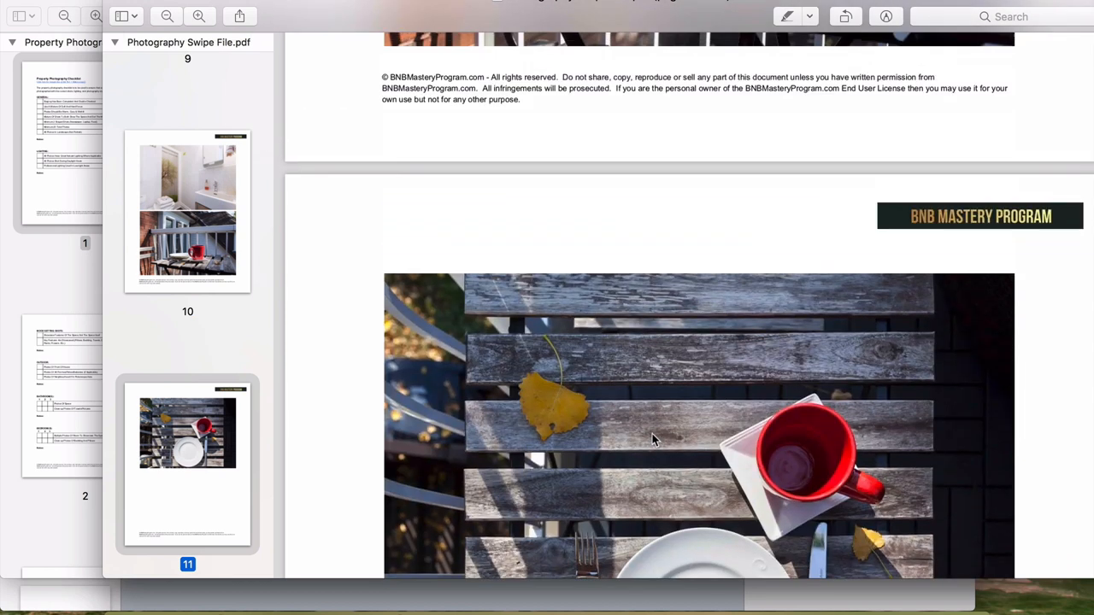
scroll(down, 3)
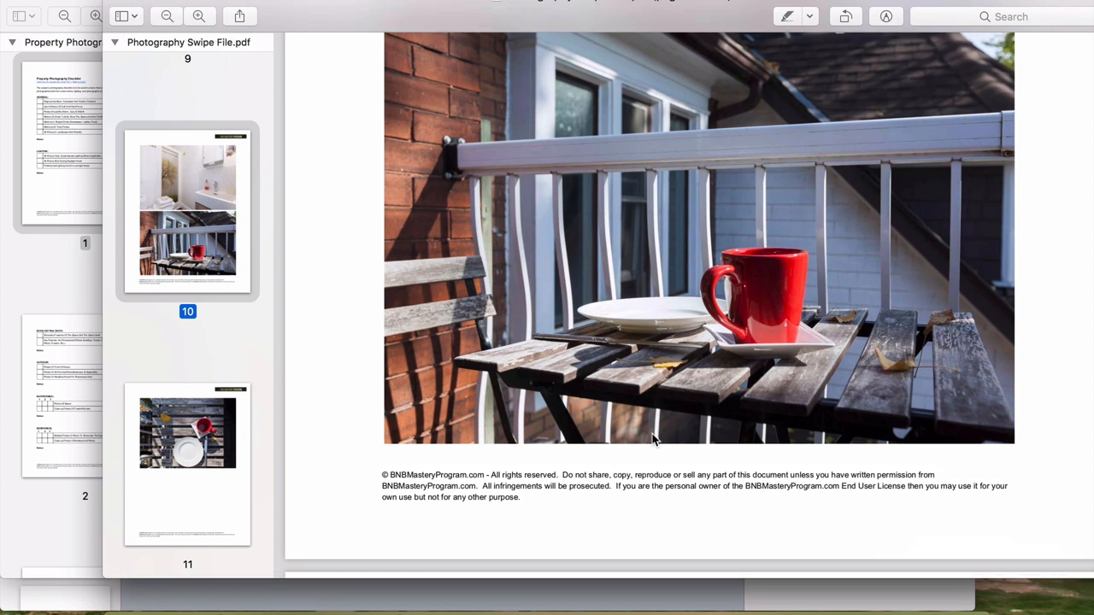
Step: Scroll on through the swipe file's example photos from page 10 into the later rooms
scroll(down, 3)
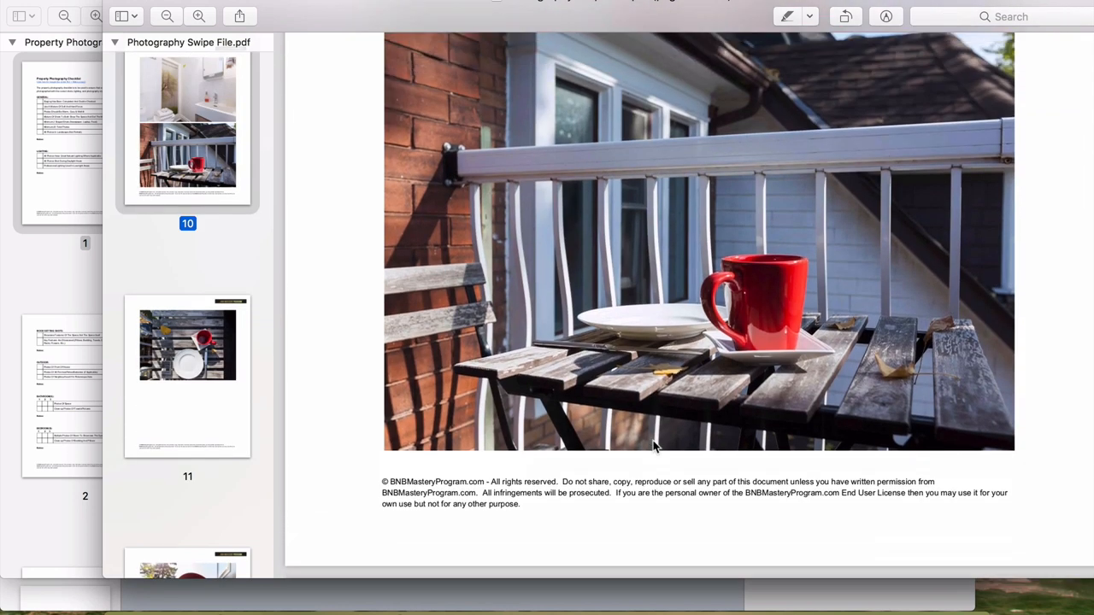
mouse_move(897, 390)
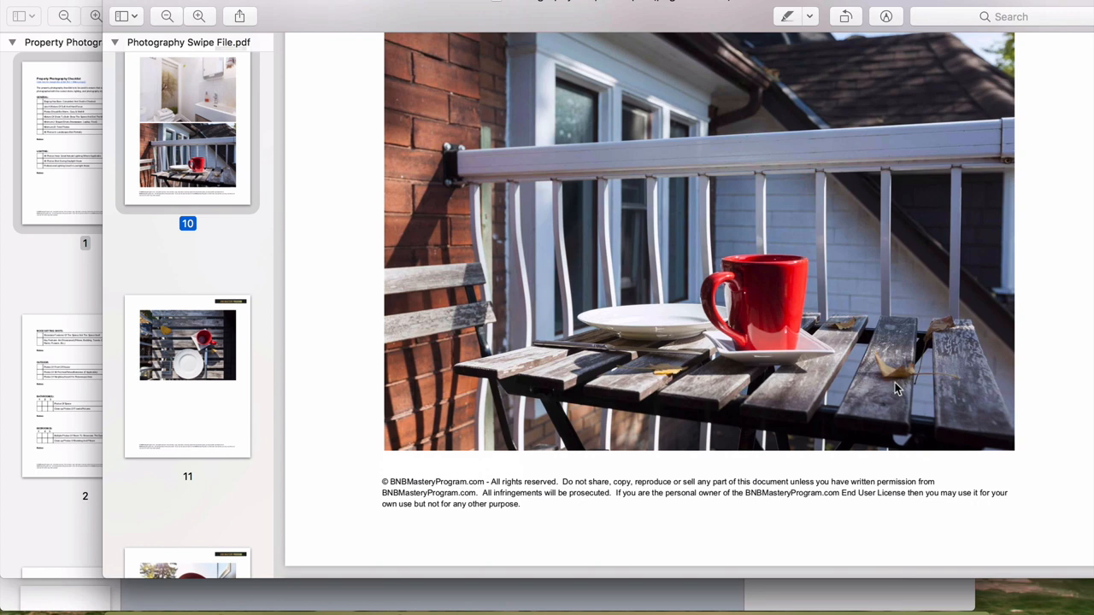
mouse_move(896, 374)
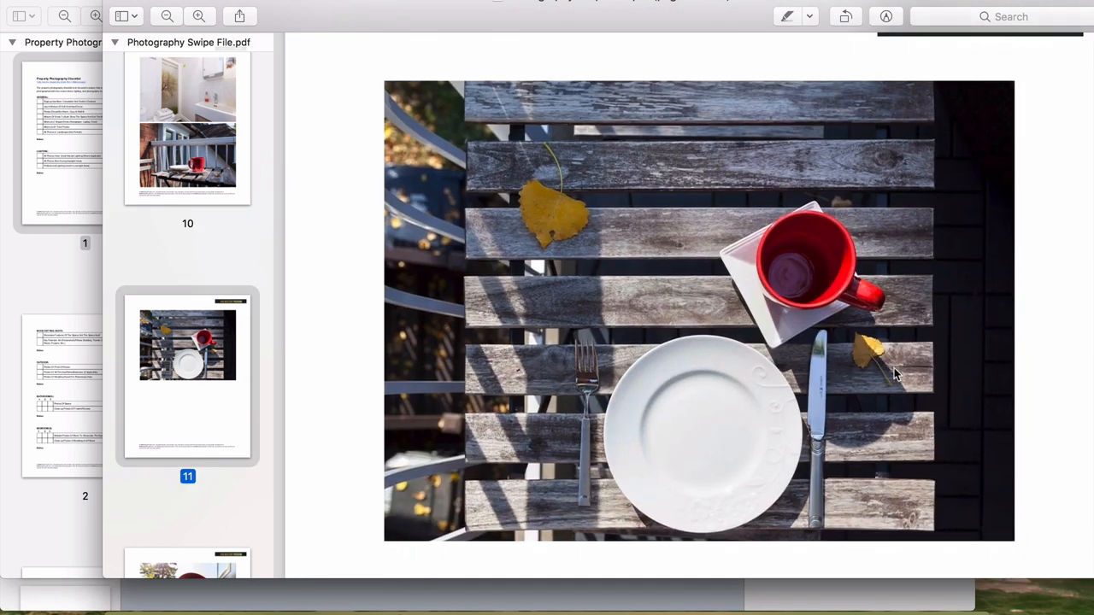
scroll(down, 3)
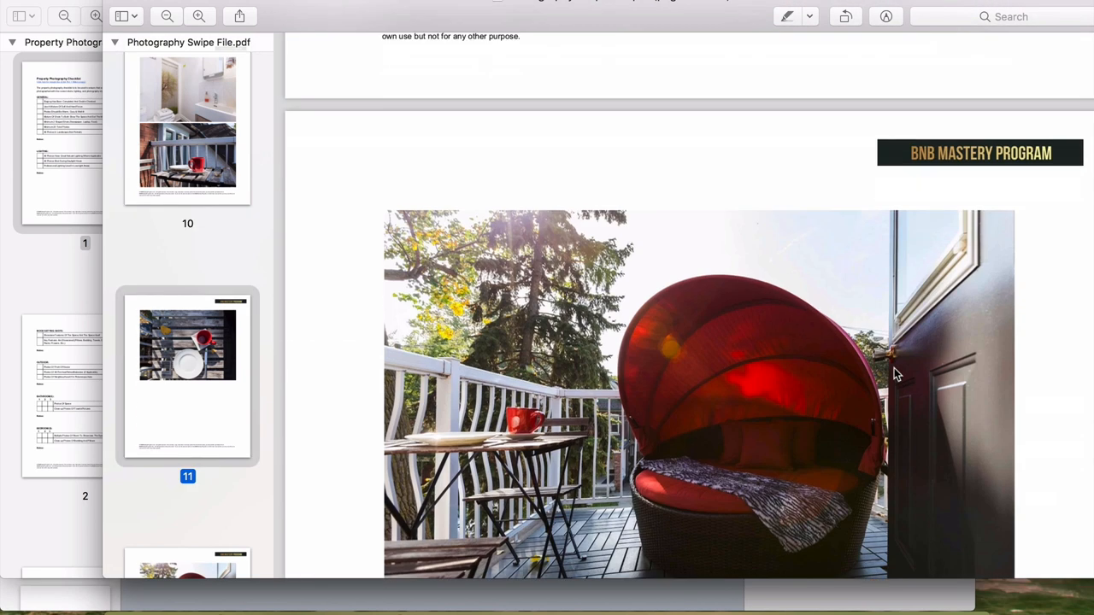
scroll(down, 3)
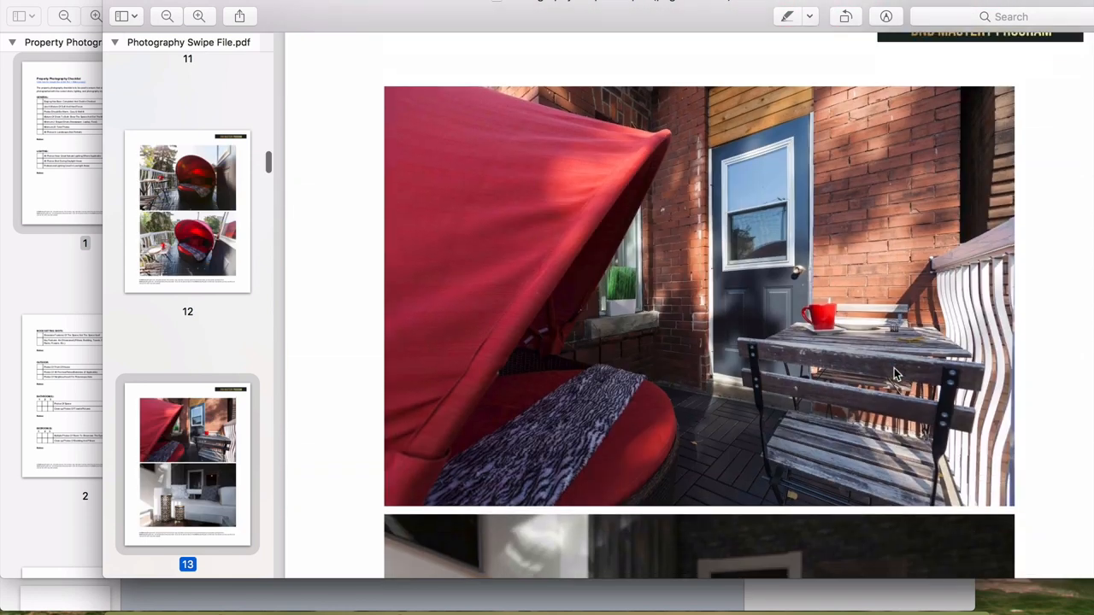
scroll(down, 3)
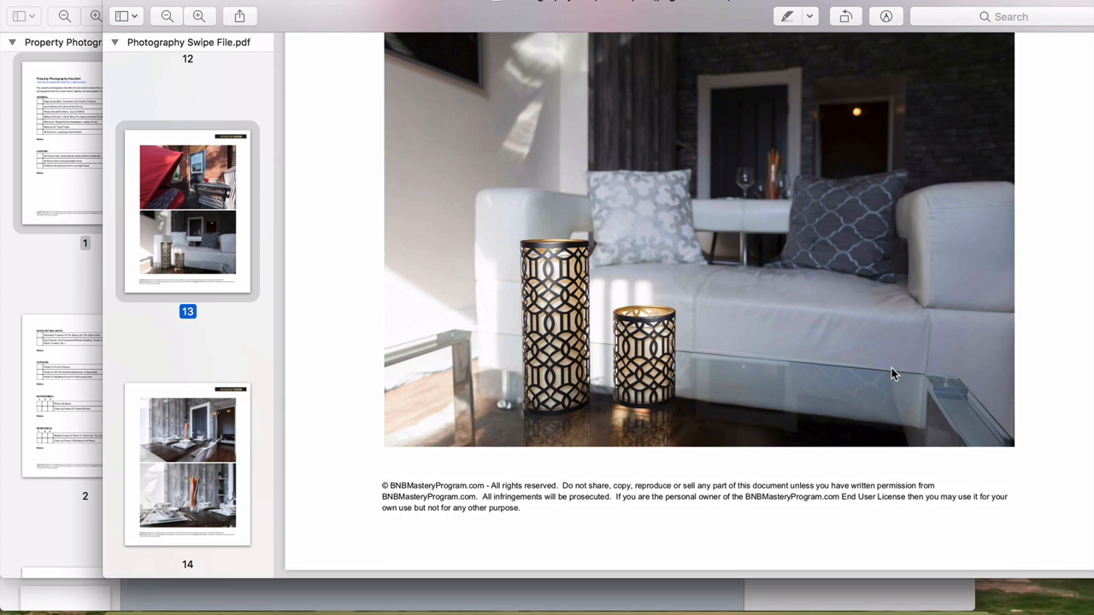
scroll(down, 3)
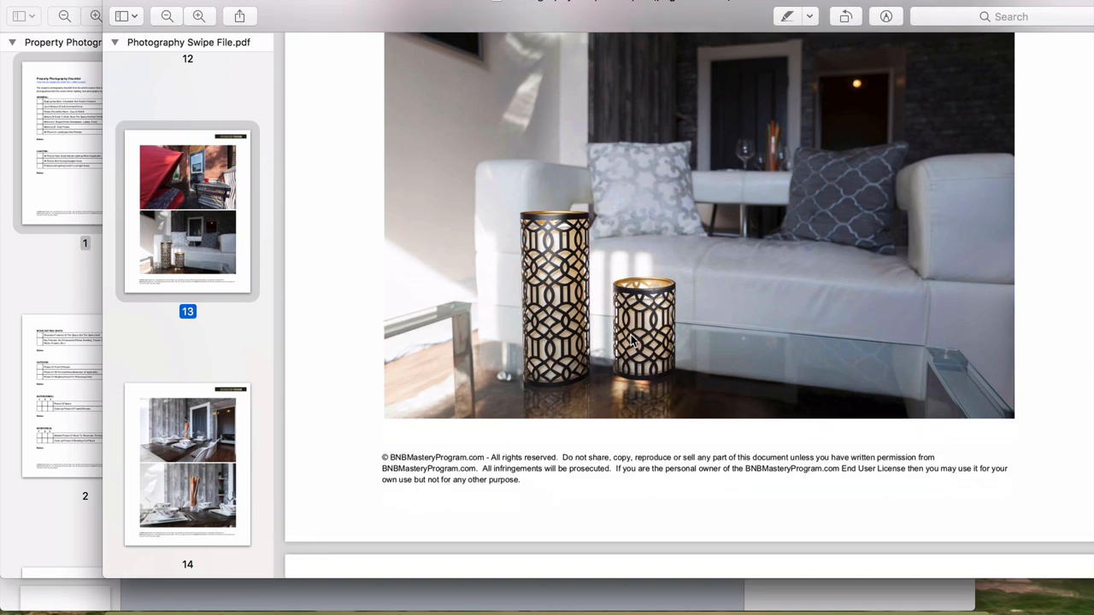
scroll(down, 3)
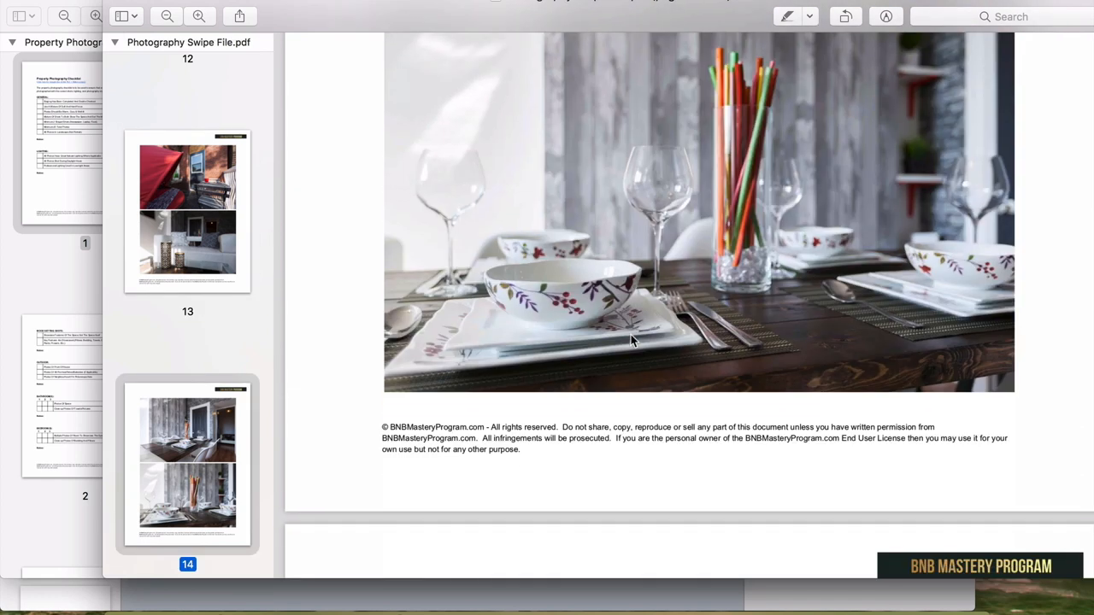
scroll(down, 3)
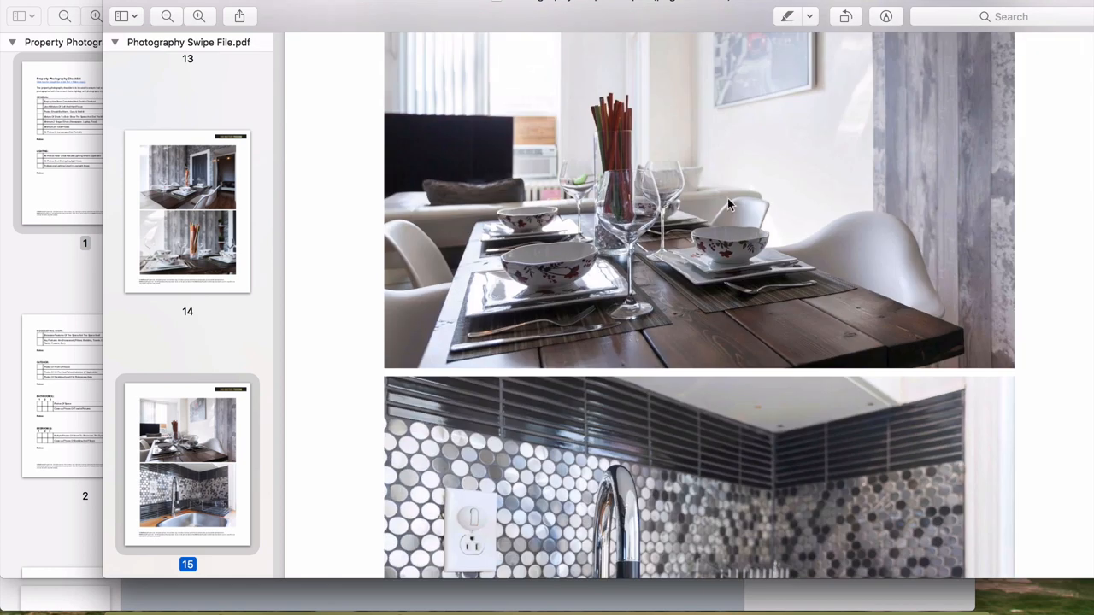
scroll(down, 3)
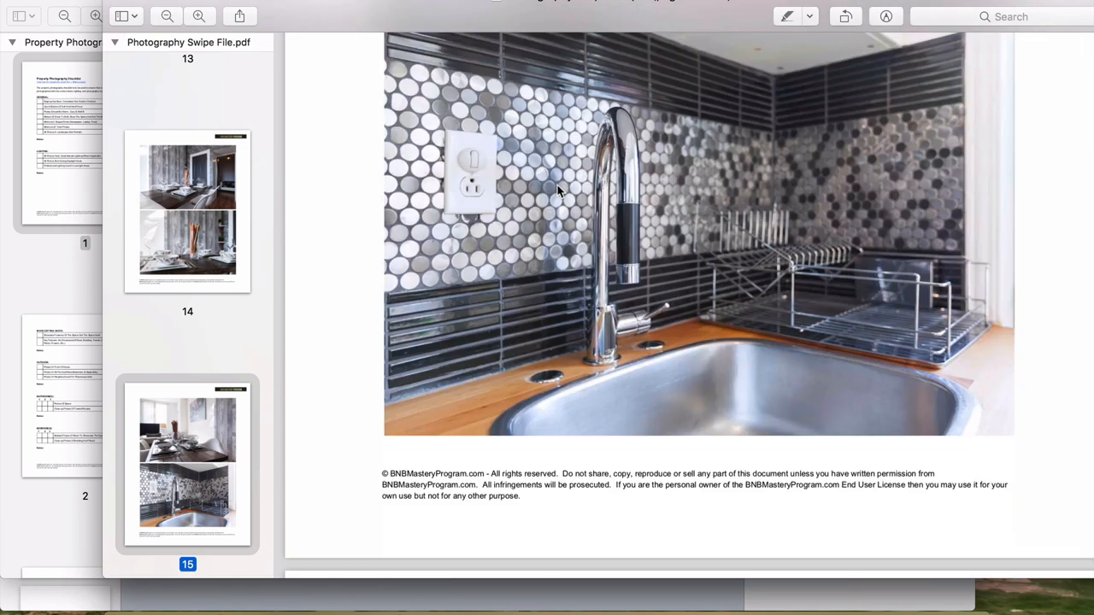
scroll(down, 3)
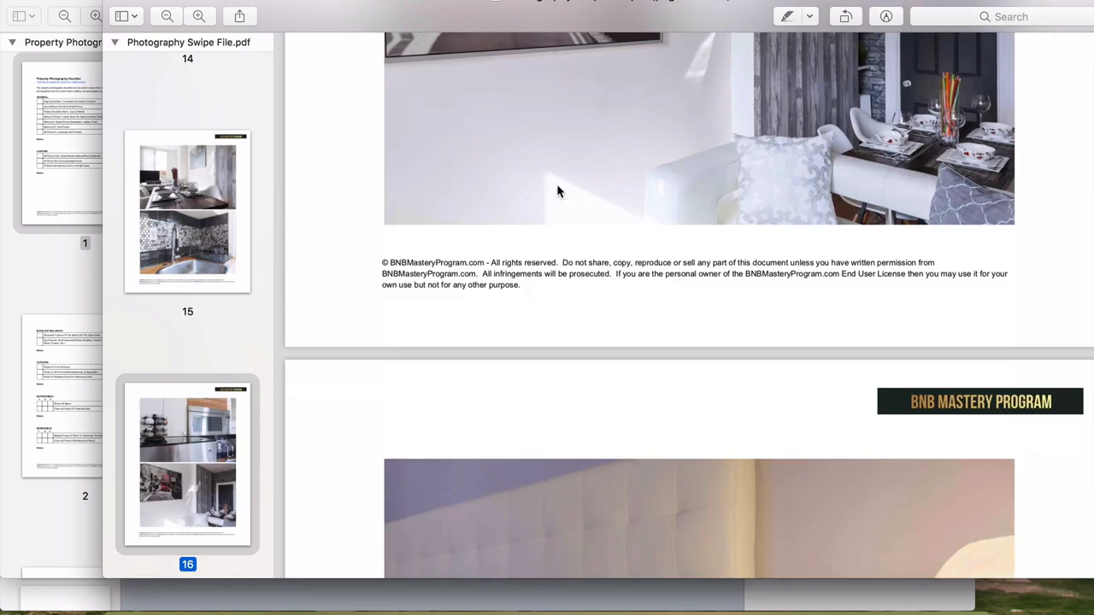
scroll(down, 3)
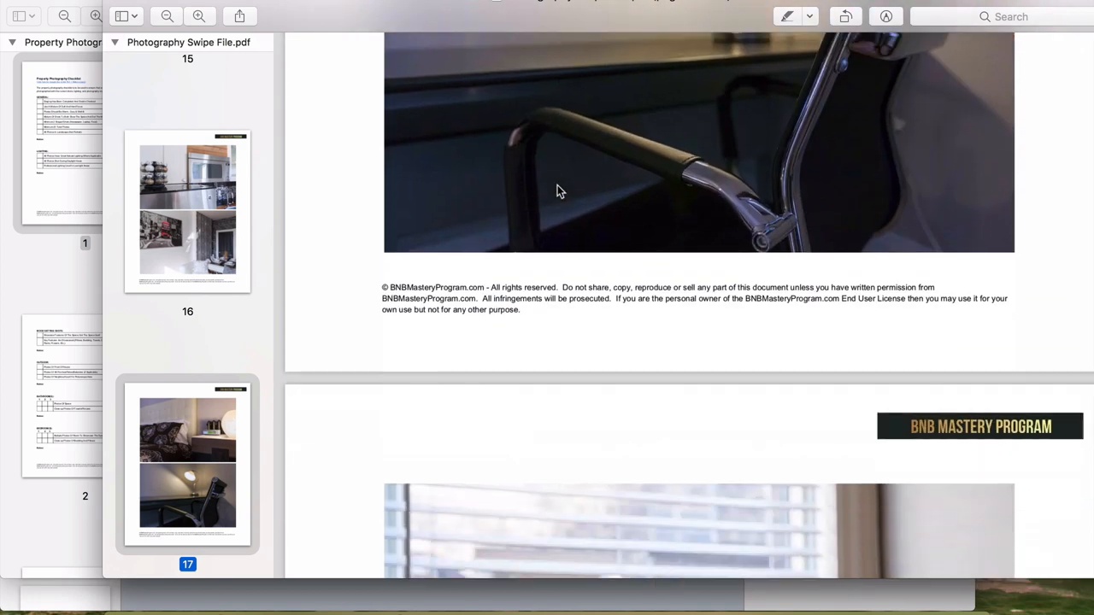
scroll(down, 3)
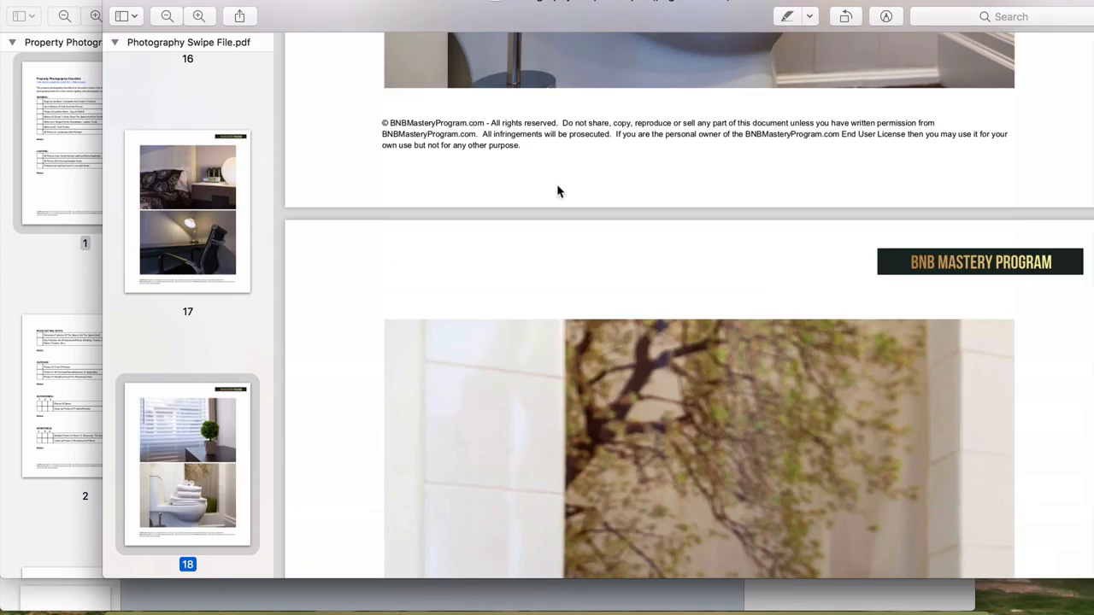
scroll(down, 3)
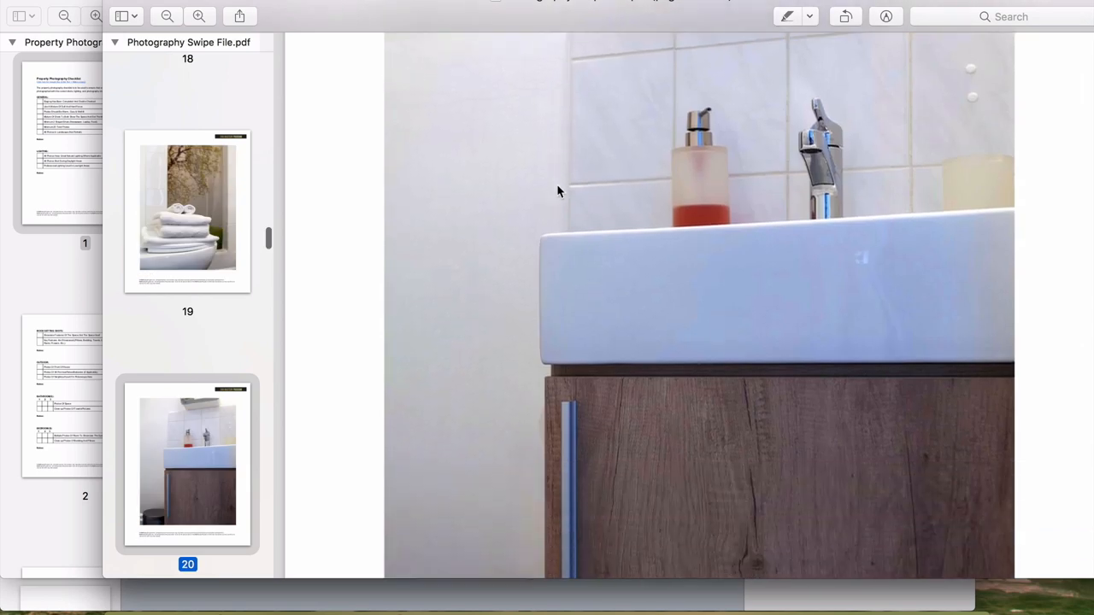
scroll(down, 3)
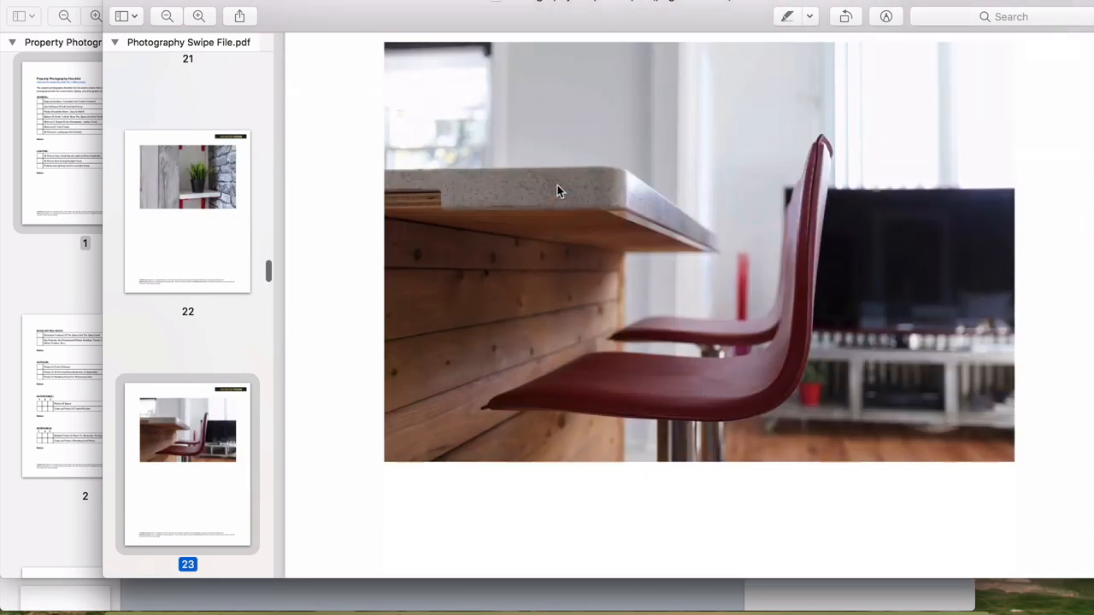
scroll(down, 3)
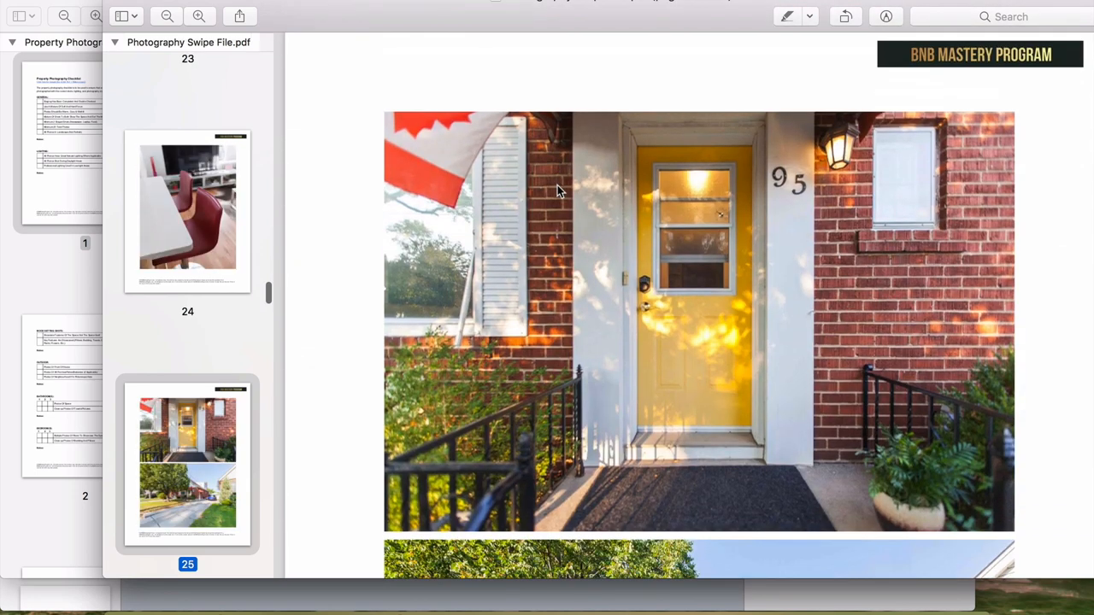
Step: Continue paging the examples up to page 40's wood-panelled basement bedroom
click(188, 212)
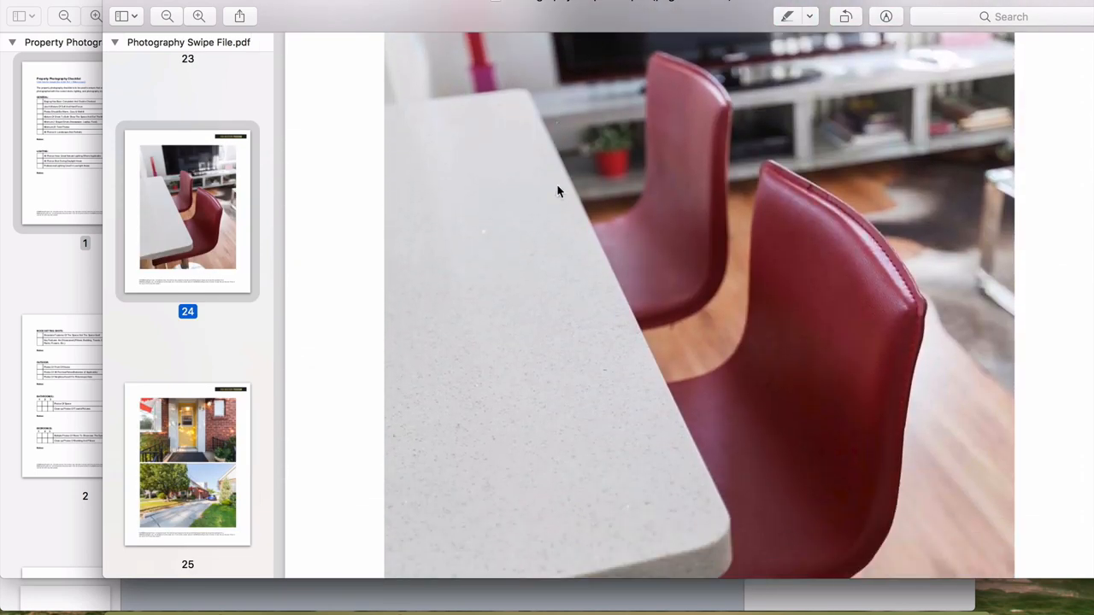
scroll(down, 3)
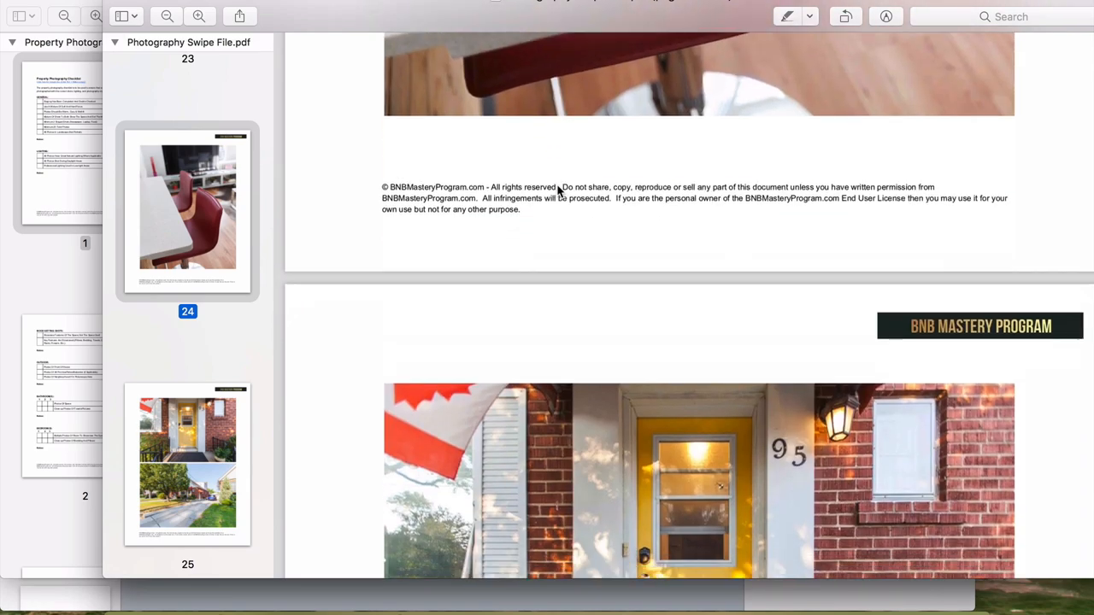
scroll(down, 3)
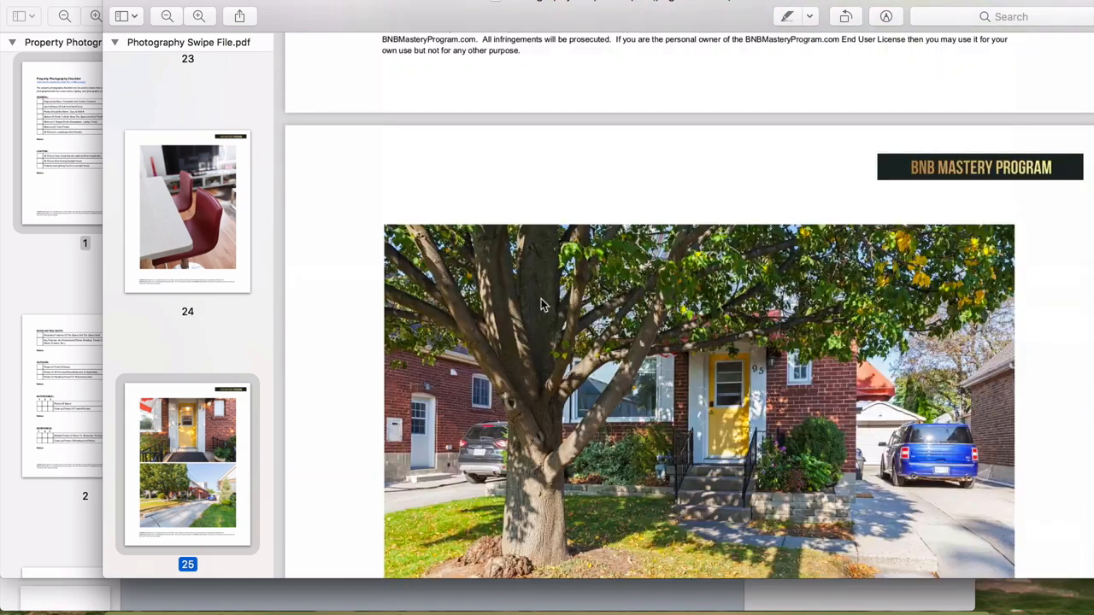
scroll(down, 3)
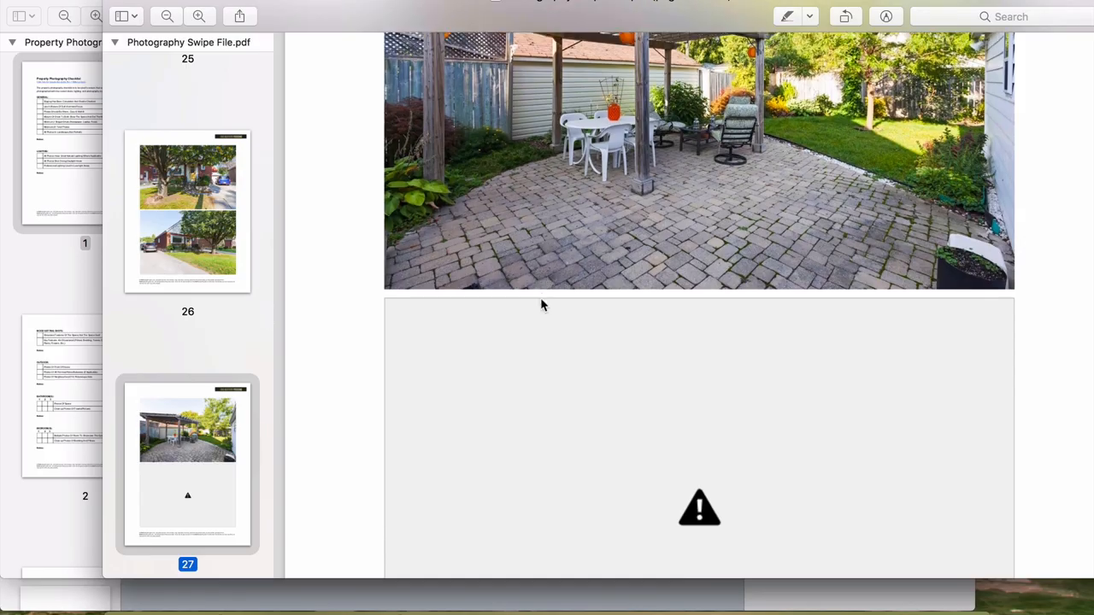
scroll(down, 3)
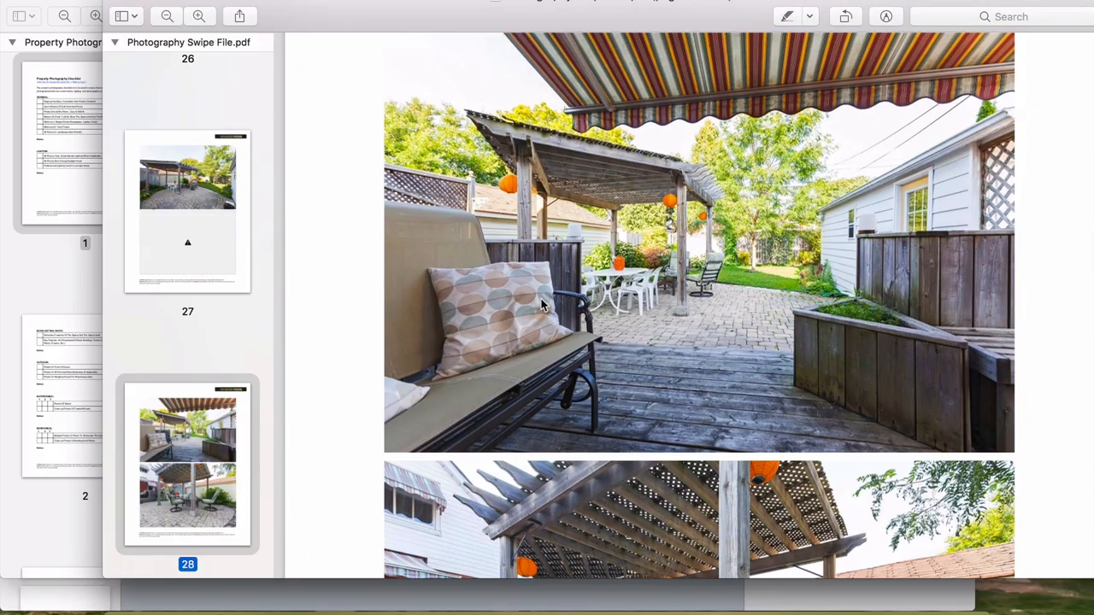
scroll(down, 3)
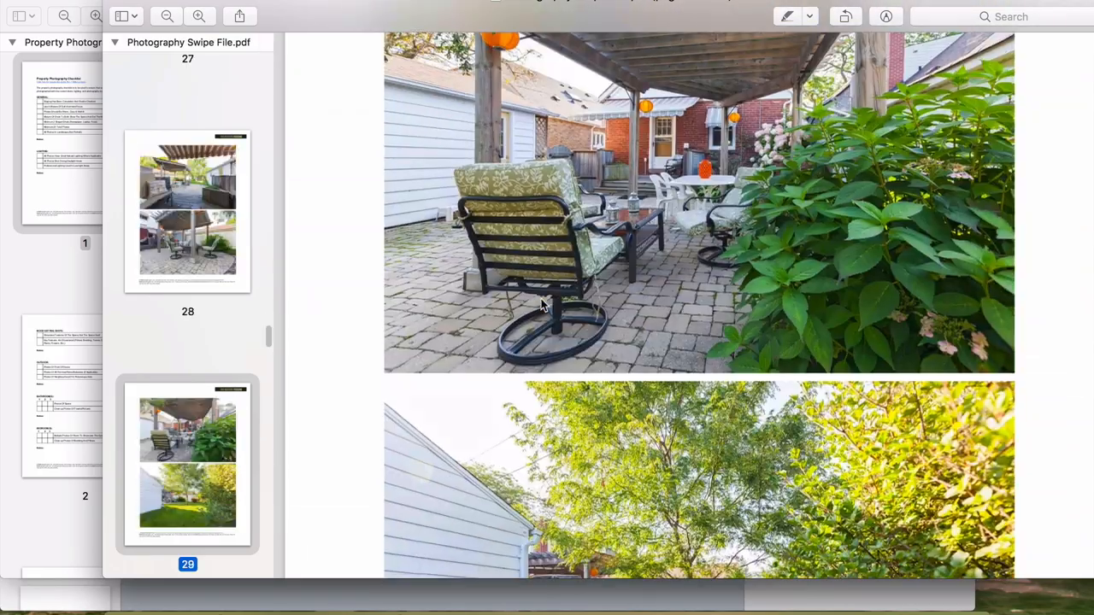
scroll(down, 3)
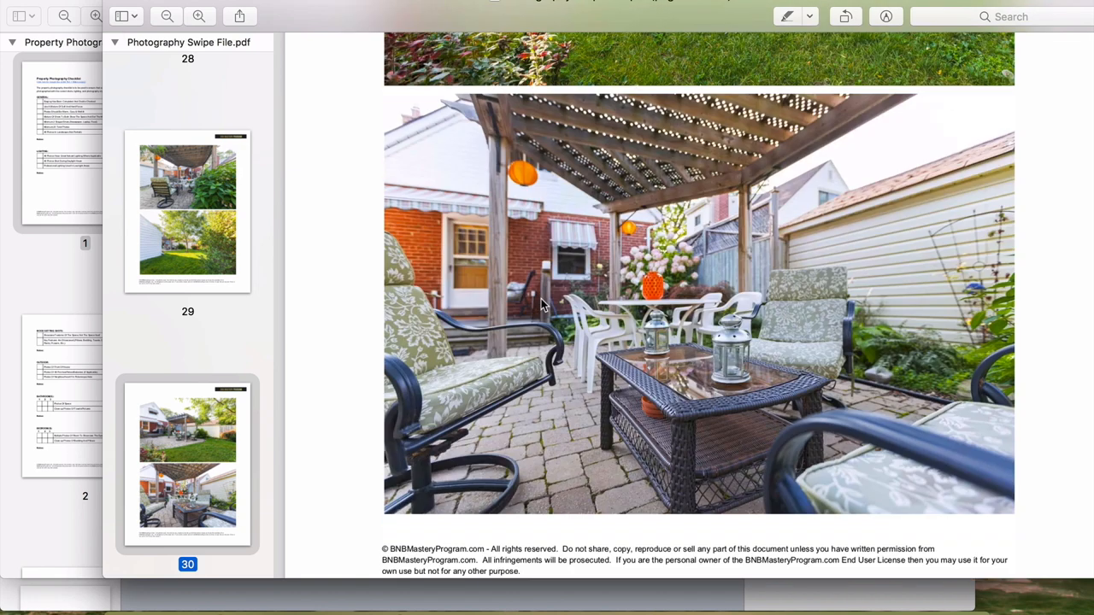
scroll(down, 3)
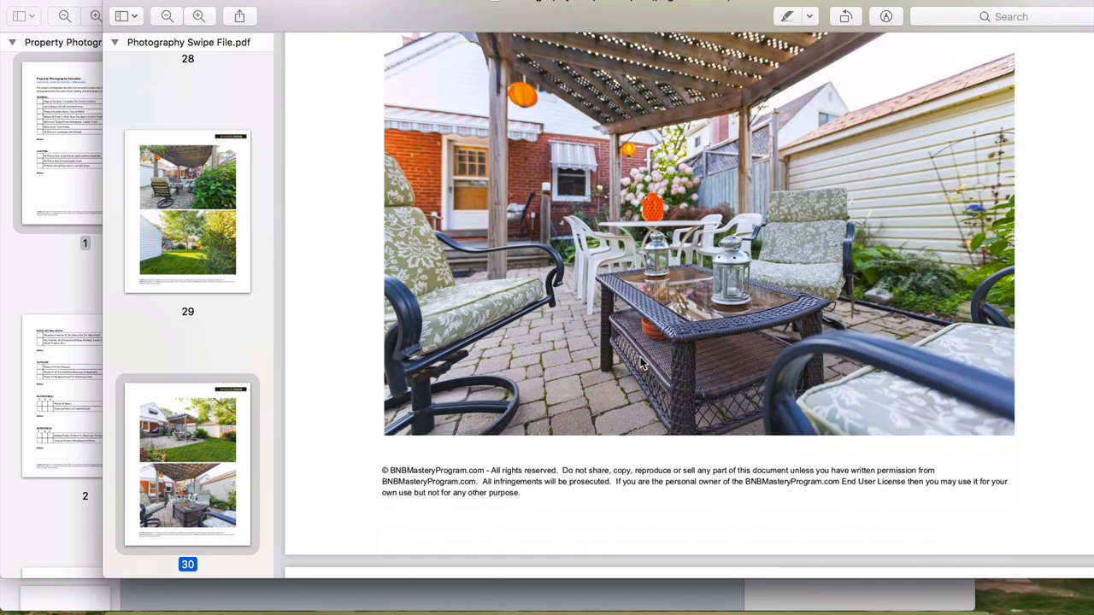
scroll(down, 3)
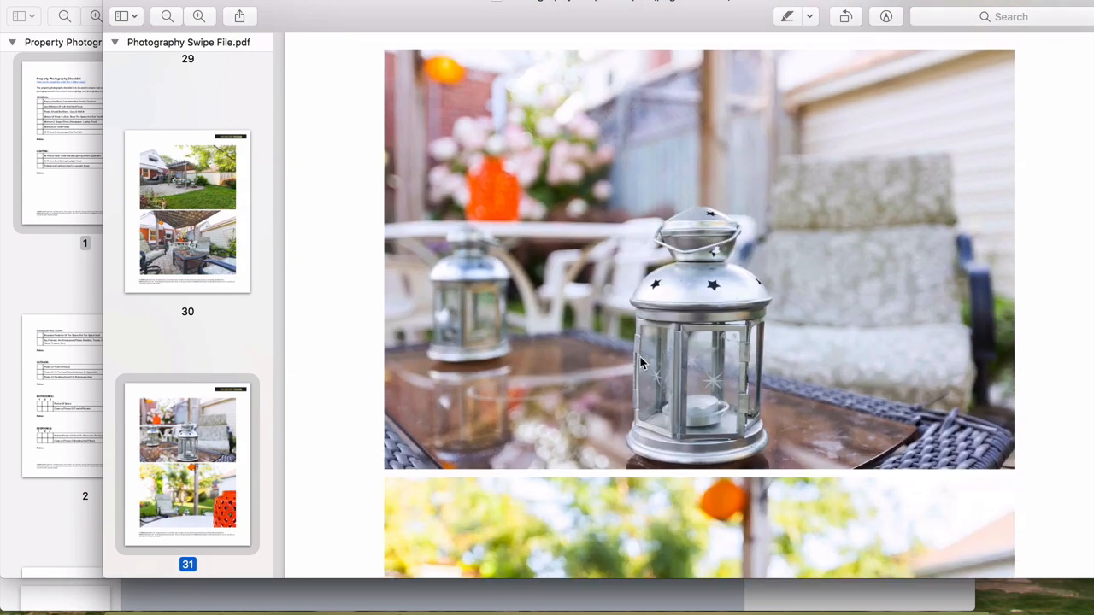
scroll(down, 3)
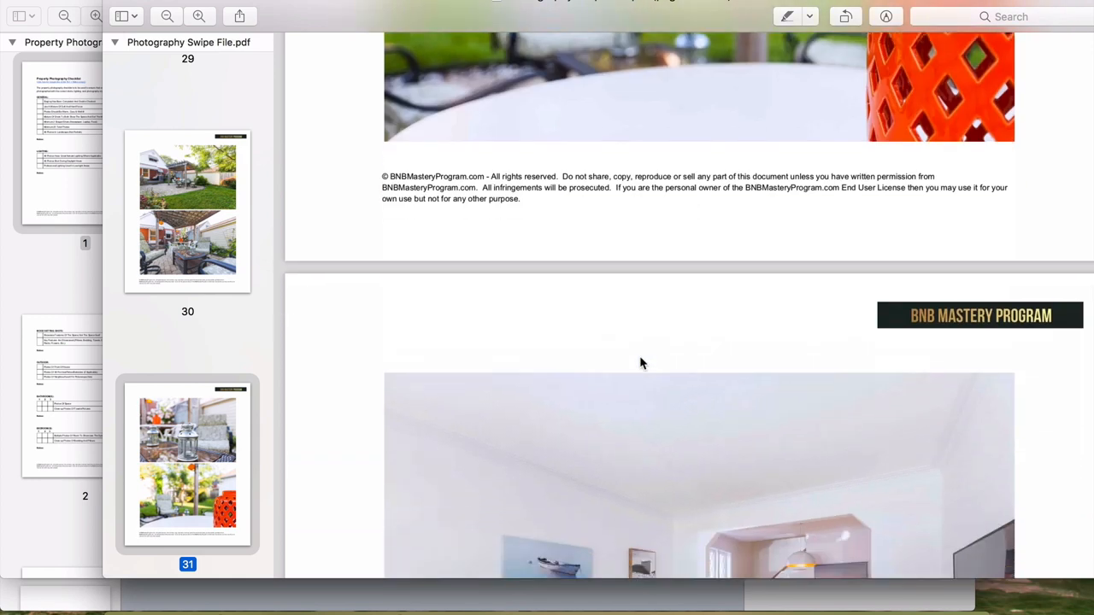
scroll(down, 3)
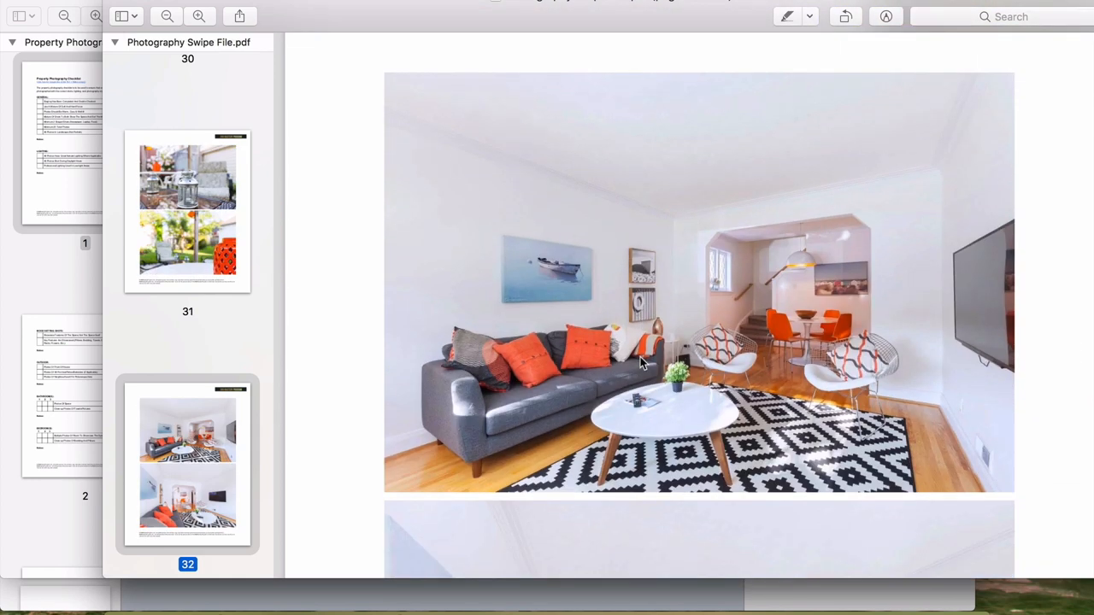
scroll(down, 3)
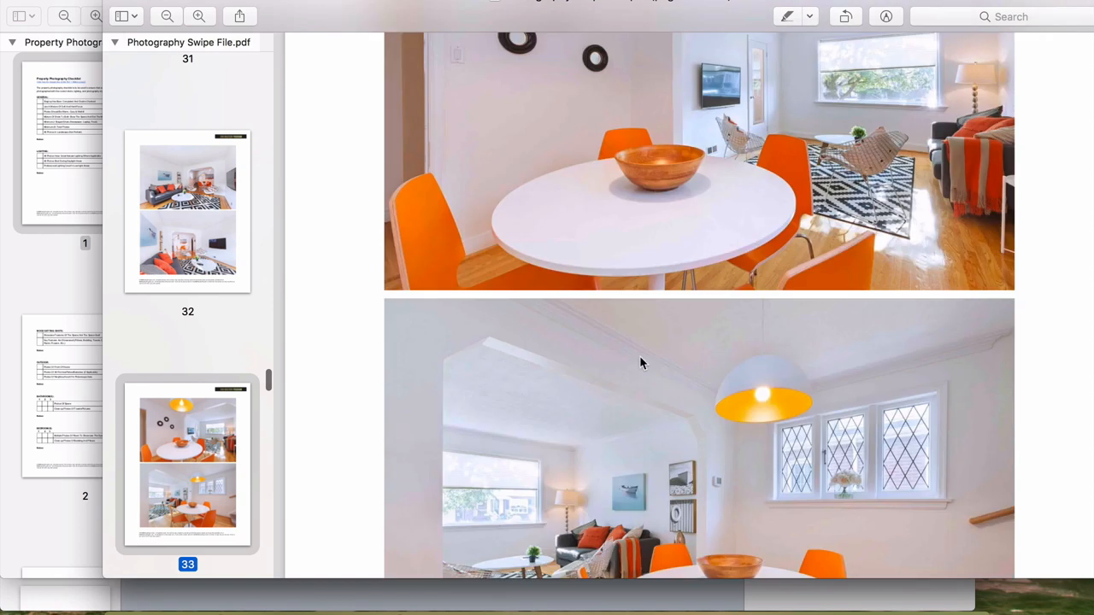
scroll(down, 3)
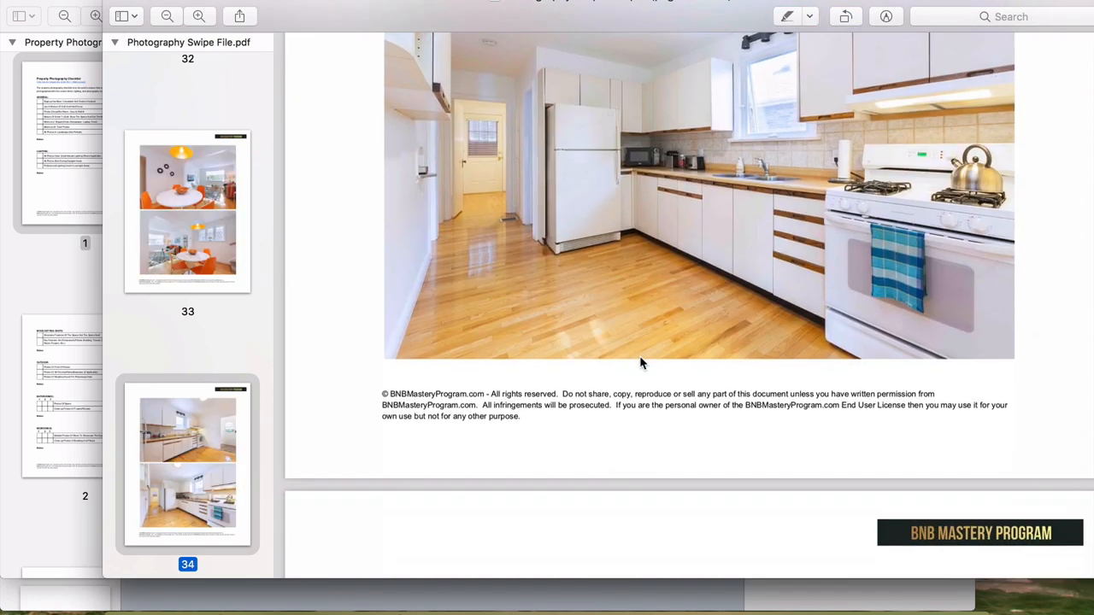
scroll(down, 3)
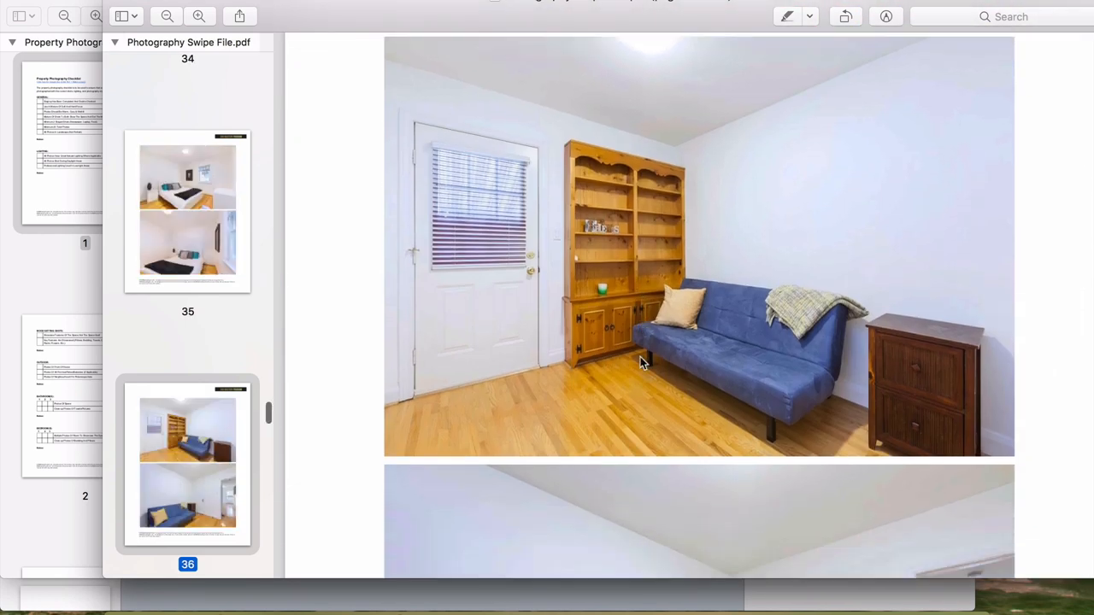
scroll(down, 3)
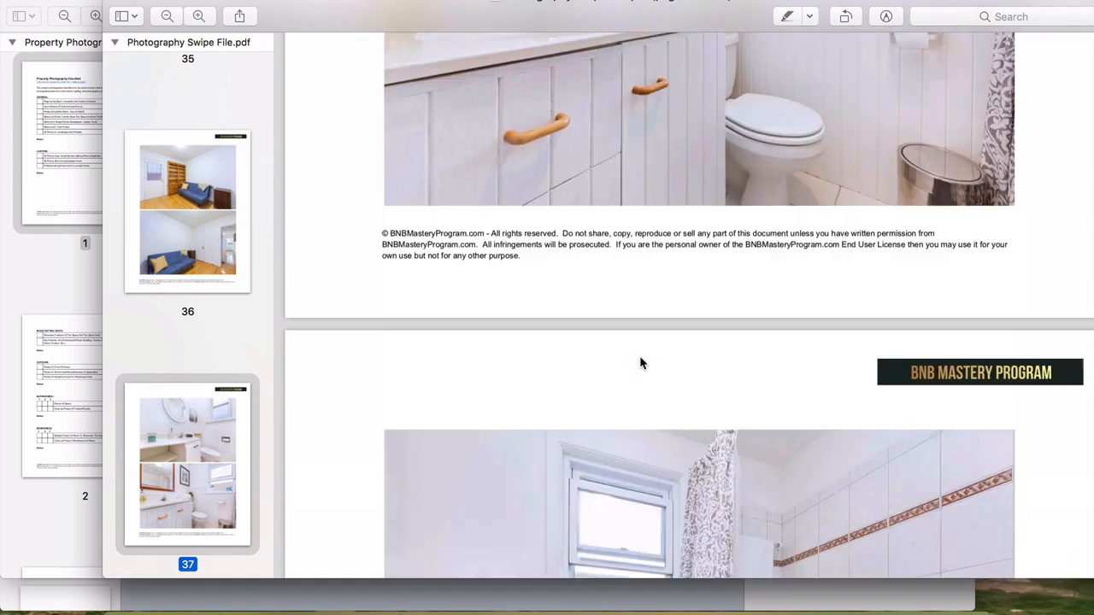
scroll(down, 3)
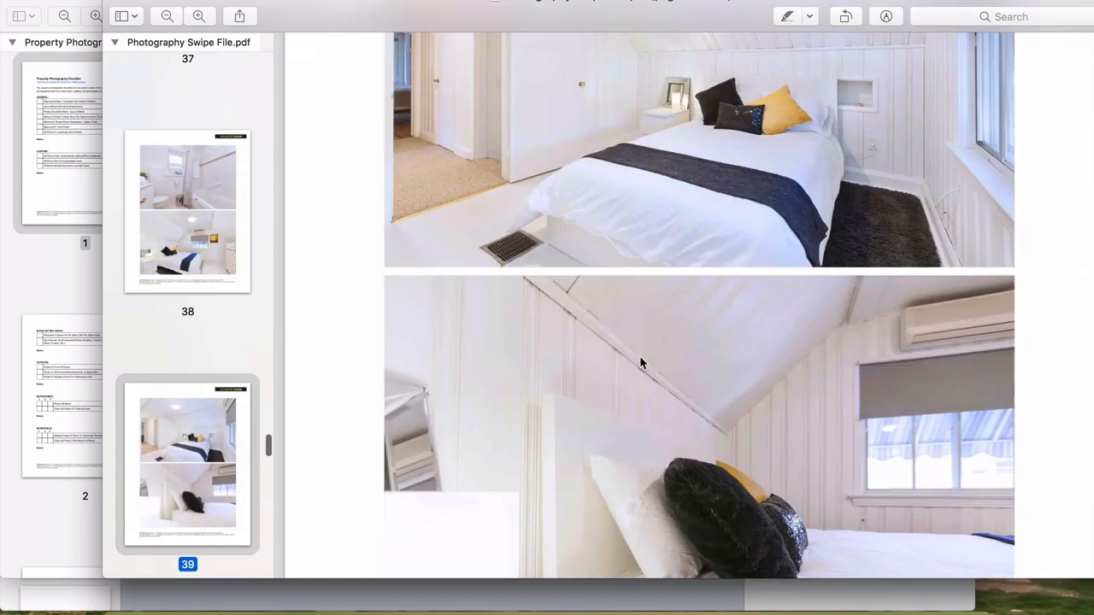
scroll(down, 3)
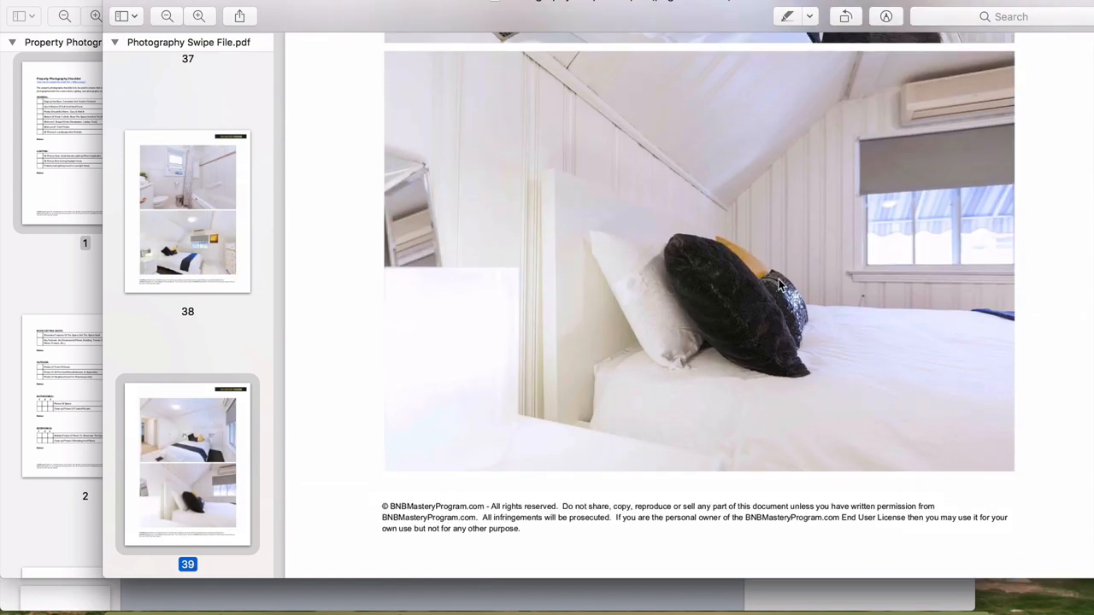
scroll(down, 3)
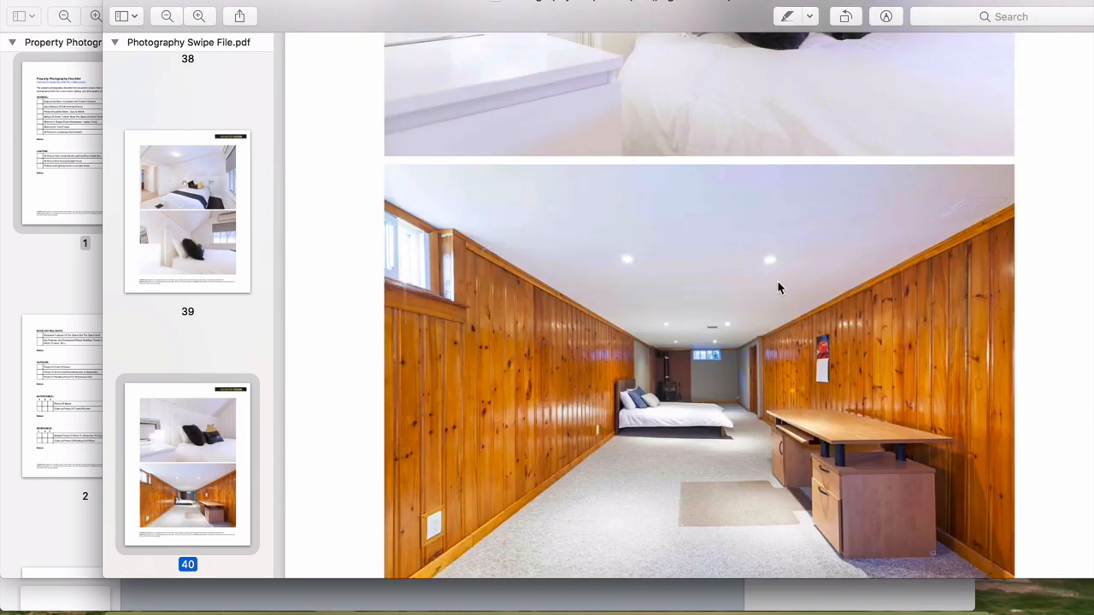
scroll(down, 3)
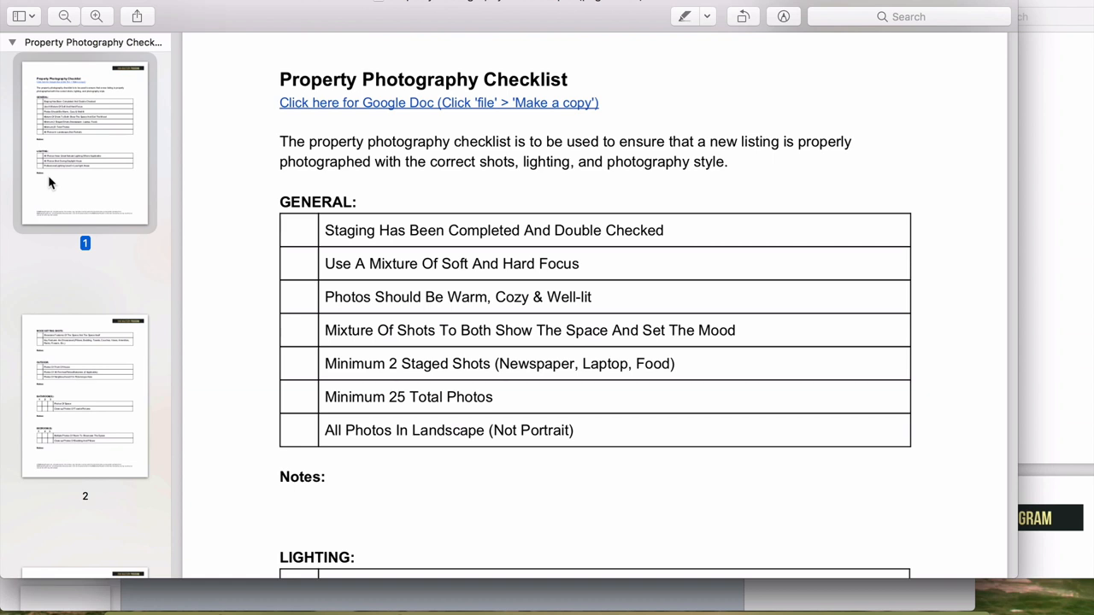
Step: Scroll the checklist's General and Lighting items down to page 2's Mood Setting Shots
scroll(down, 3)
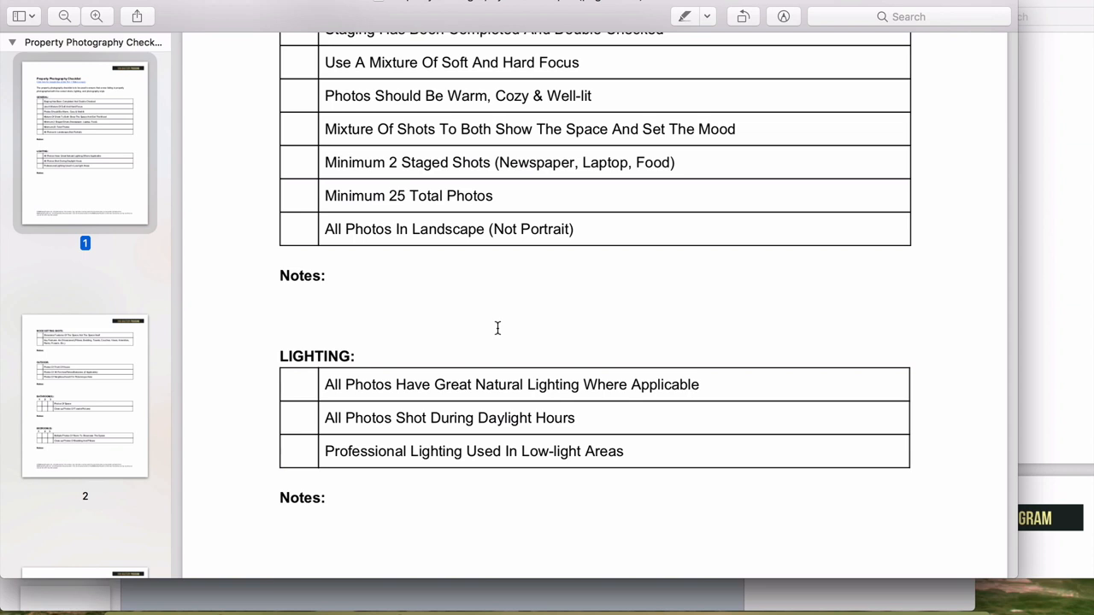
scroll(down, 3)
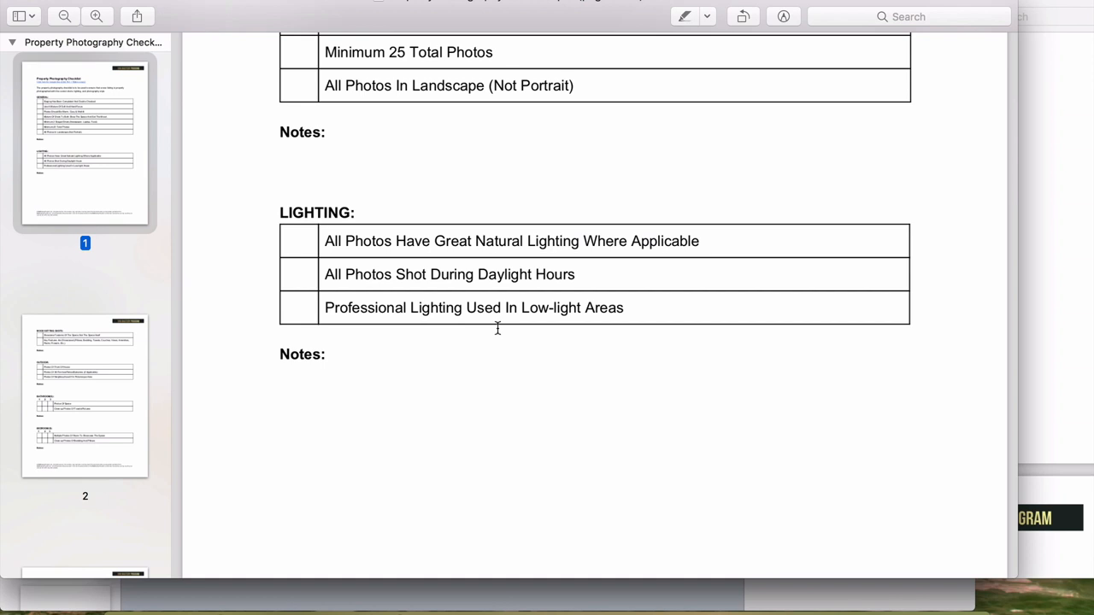
scroll(down, 3)
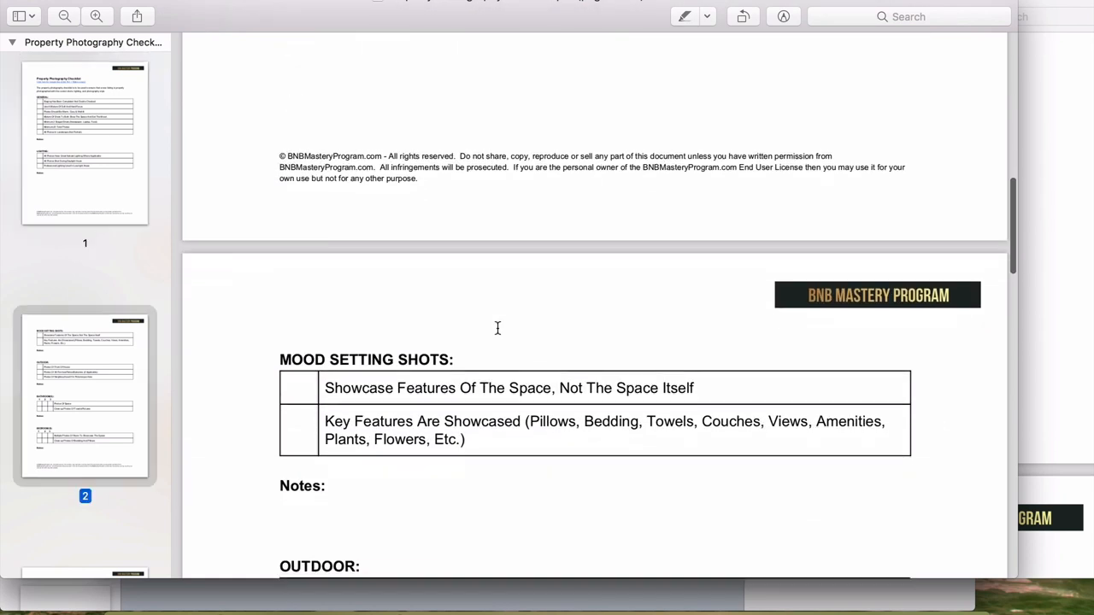
scroll(down, 3)
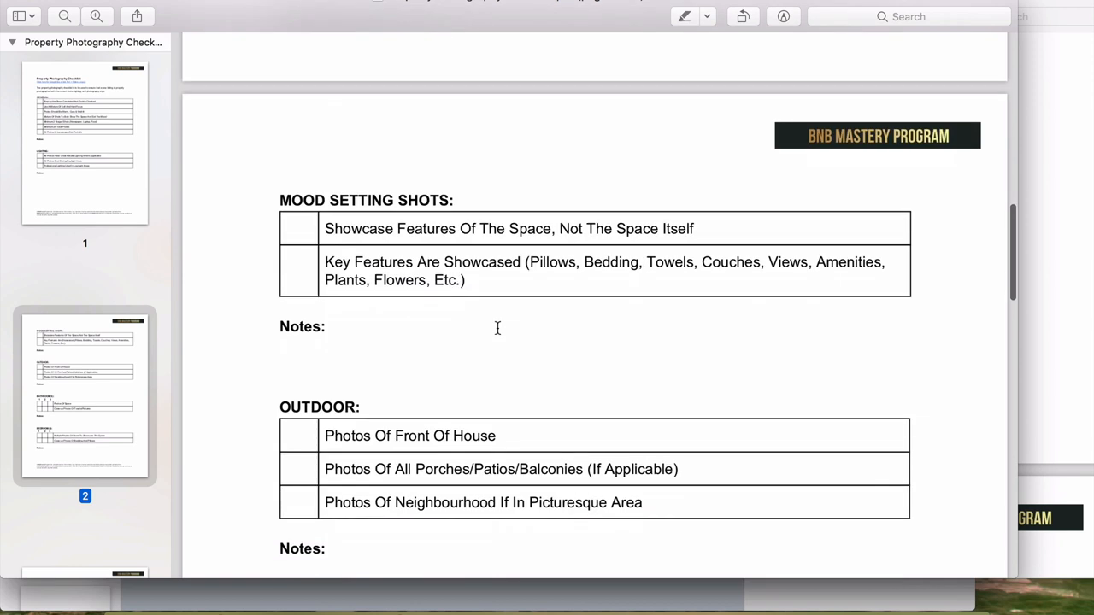
scroll(down, 3)
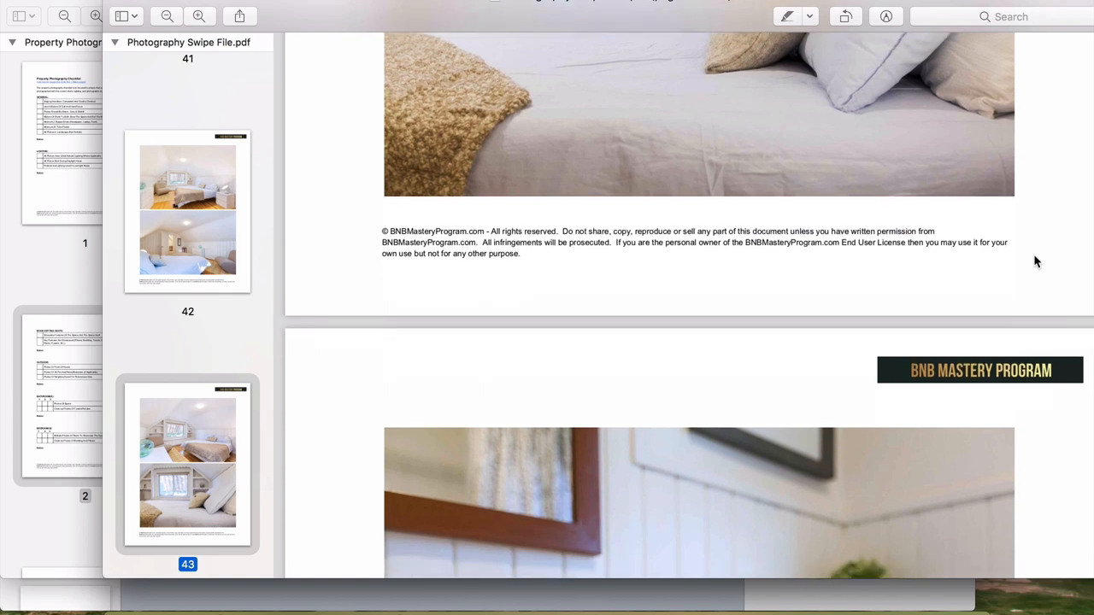
Step: Scroll swipe file pages 41–47 from bedding close-ups to the plant and magazine flat-lay
scroll(down, 3)
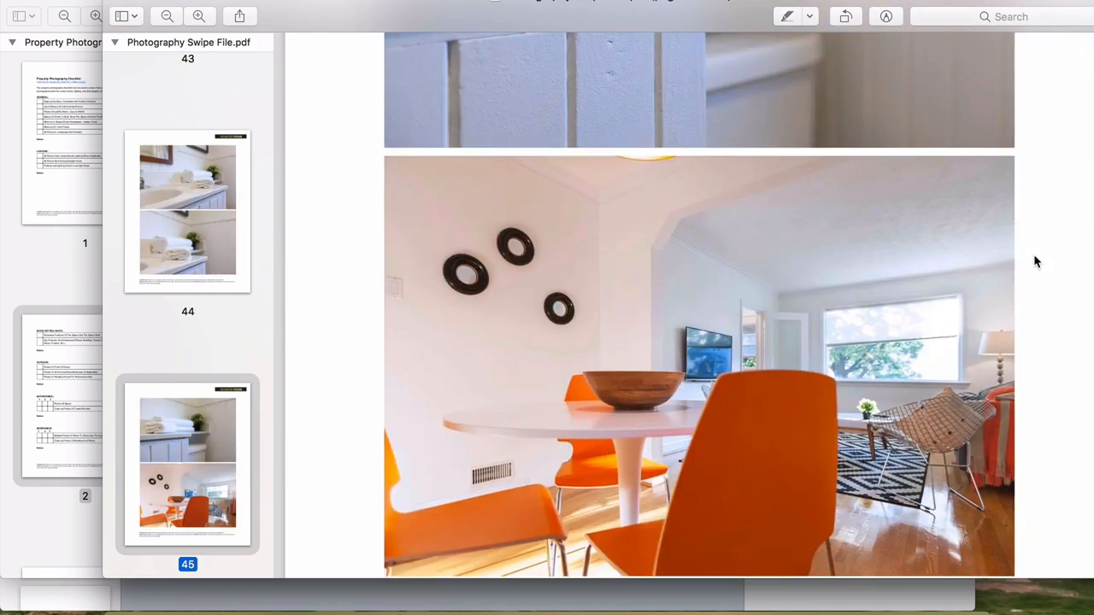
scroll(down, 3)
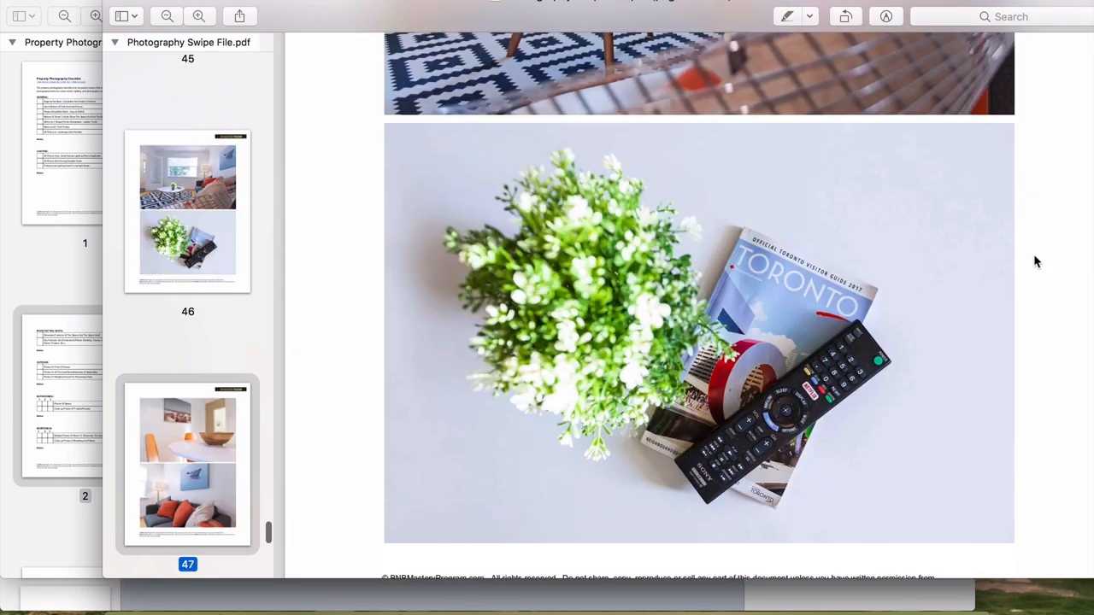
scroll(down, 3)
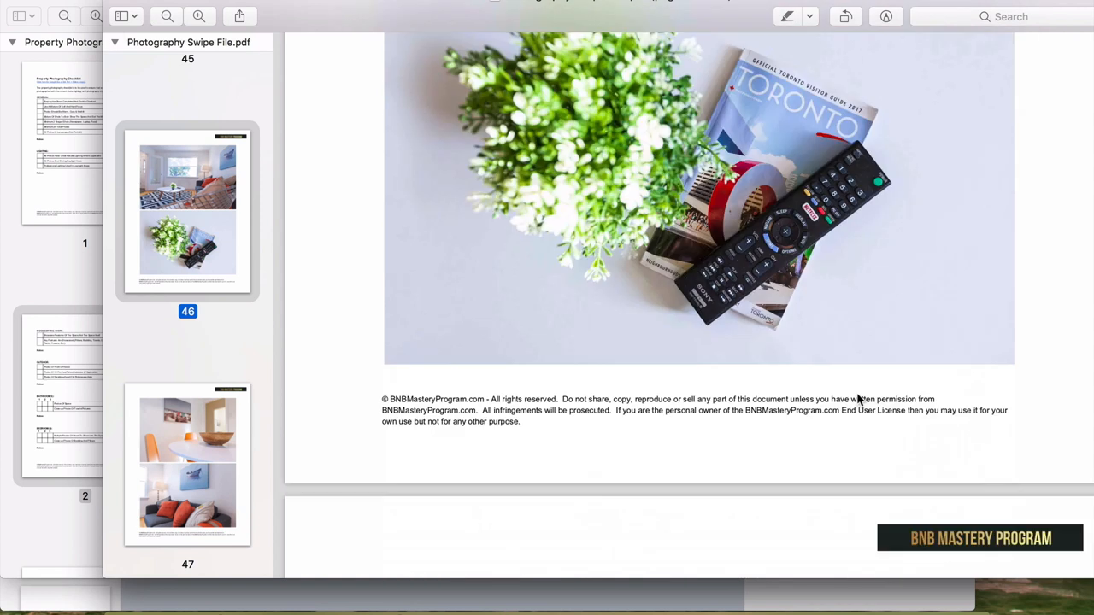
scroll(down, 3)
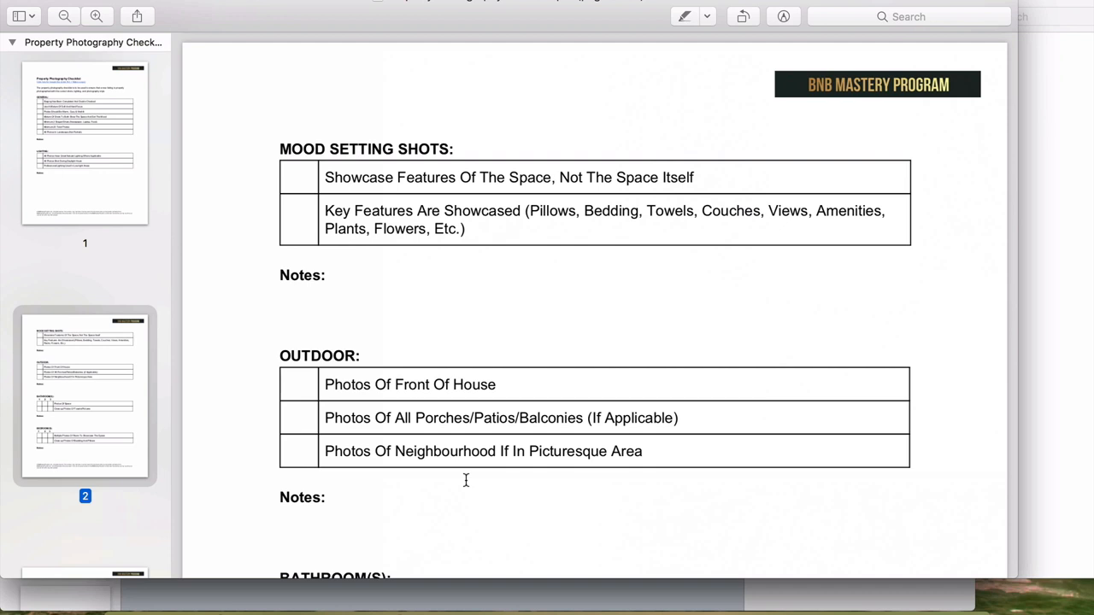
Step: Scroll the checklist down to the Outdoor and Bathroom(s) tables
scroll(down, 3)
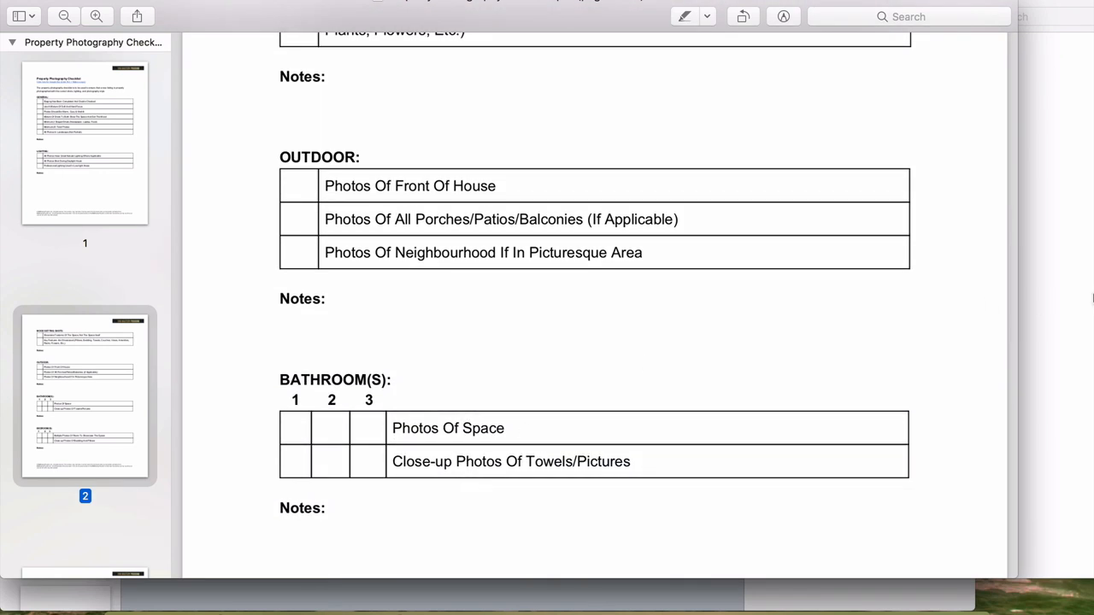
mouse_move(1060, 299)
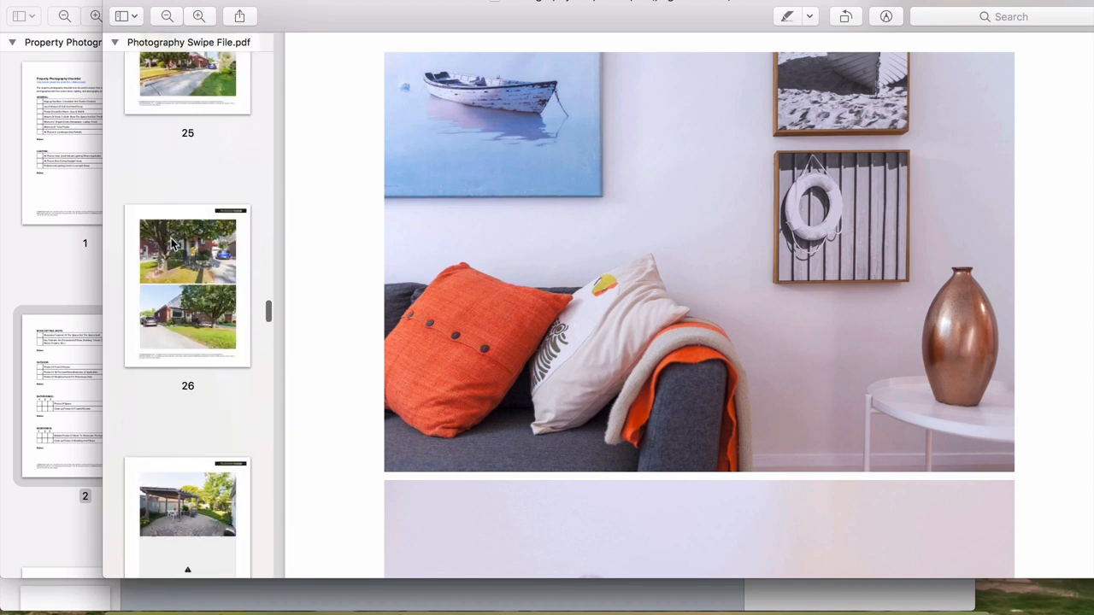
Step: Review the red-brick house exterior shots on pages 25–26, then bring the checklist forward
click(188, 288)
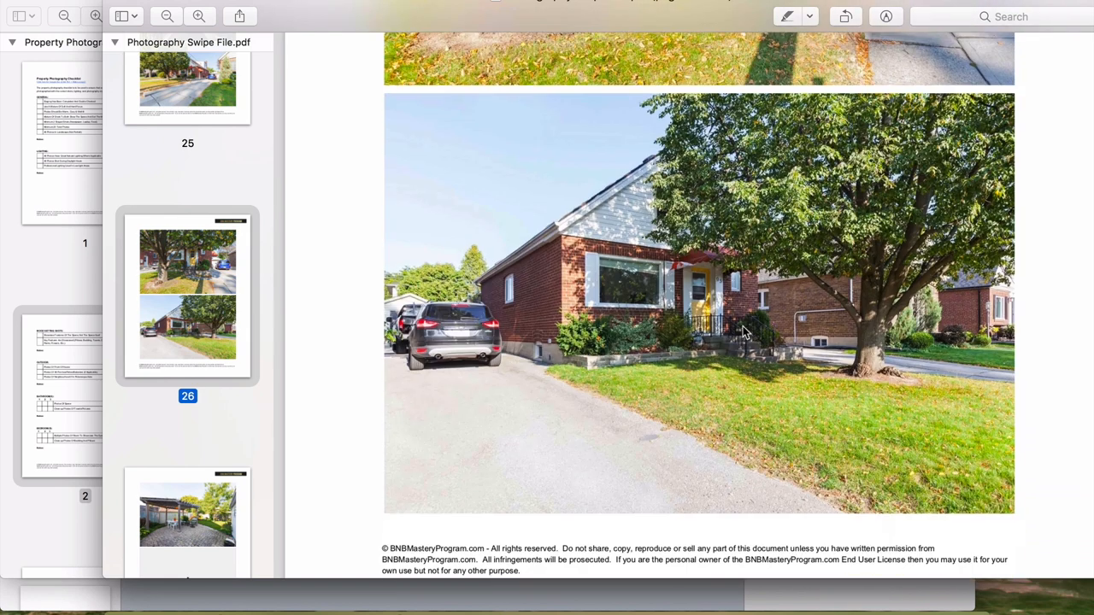
scroll(down, 3)
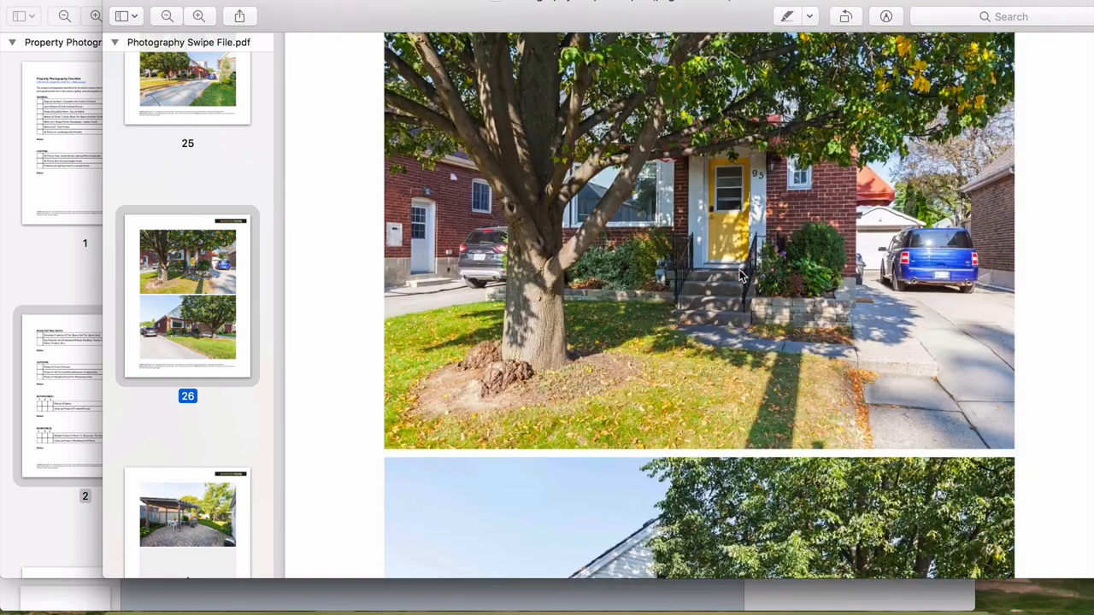
scroll(down, 3)
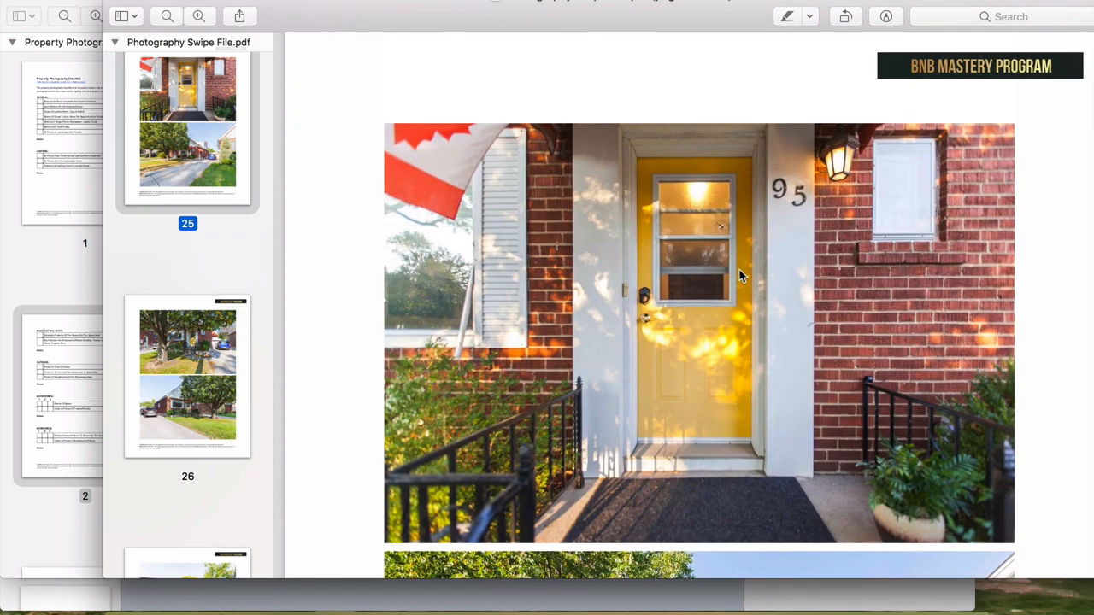
scroll(down, 3)
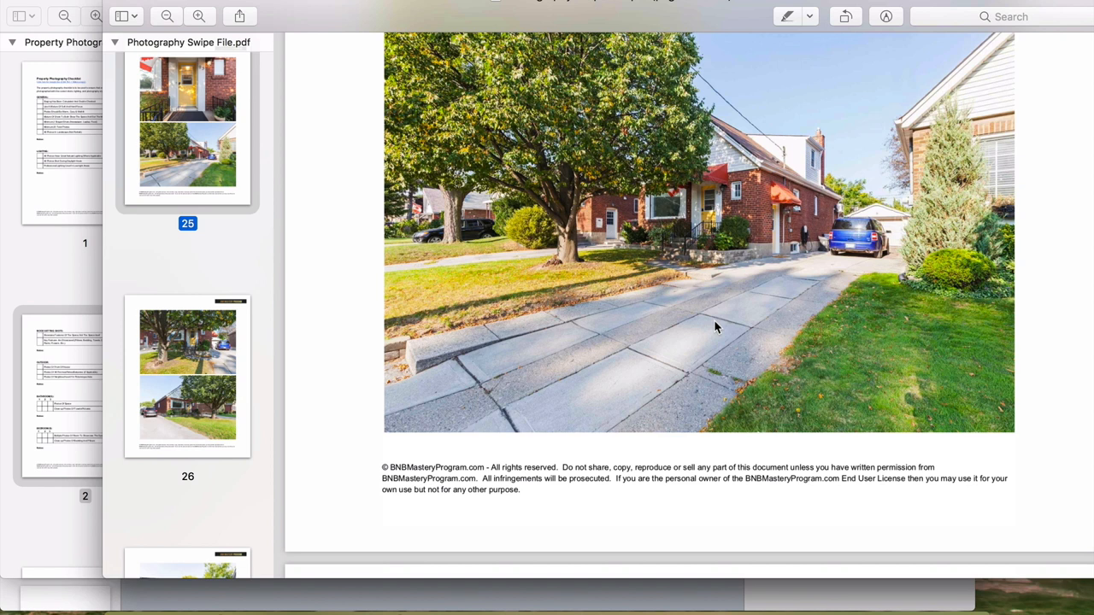
mouse_move(650, 199)
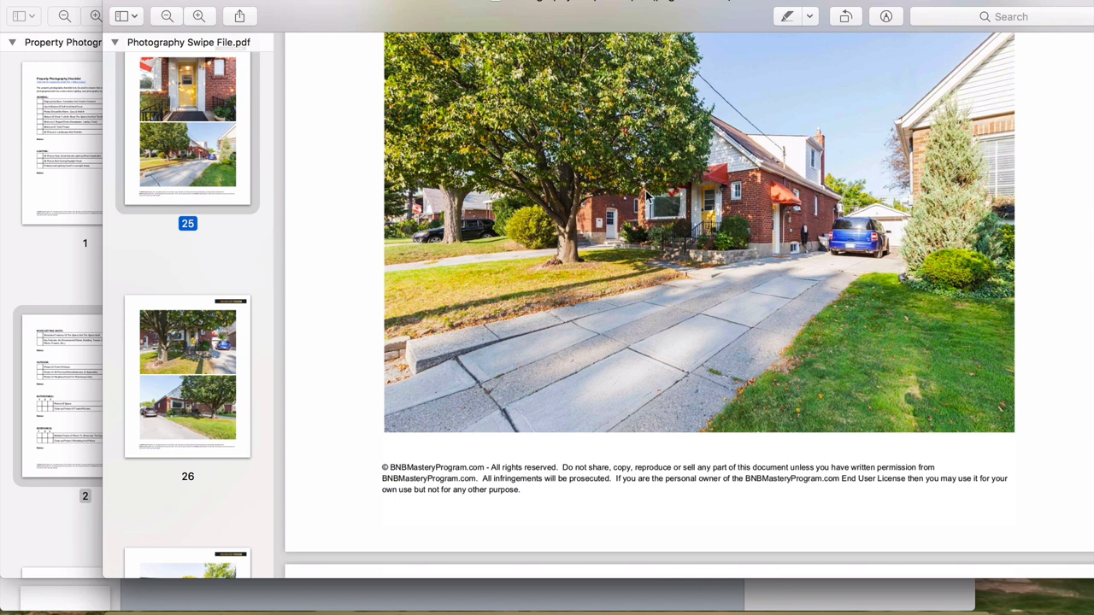
mouse_move(513, 198)
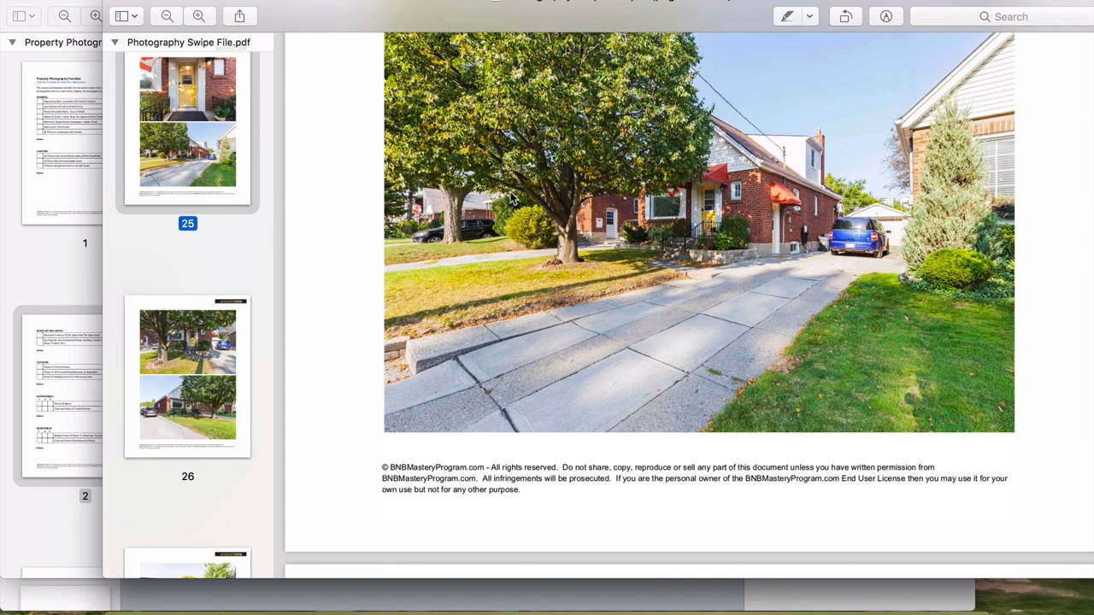
click(86, 383)
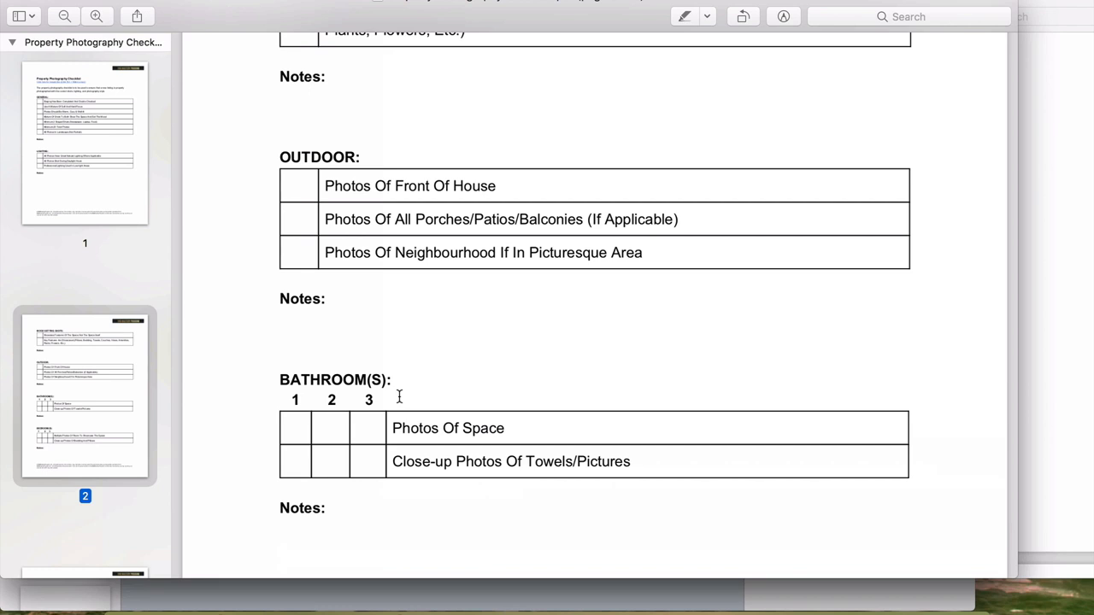
Step: Scroll the checklist through the Bedroom(s), Living Room and Kitchen/Dining sections on pages 2–3
scroll(down, 3)
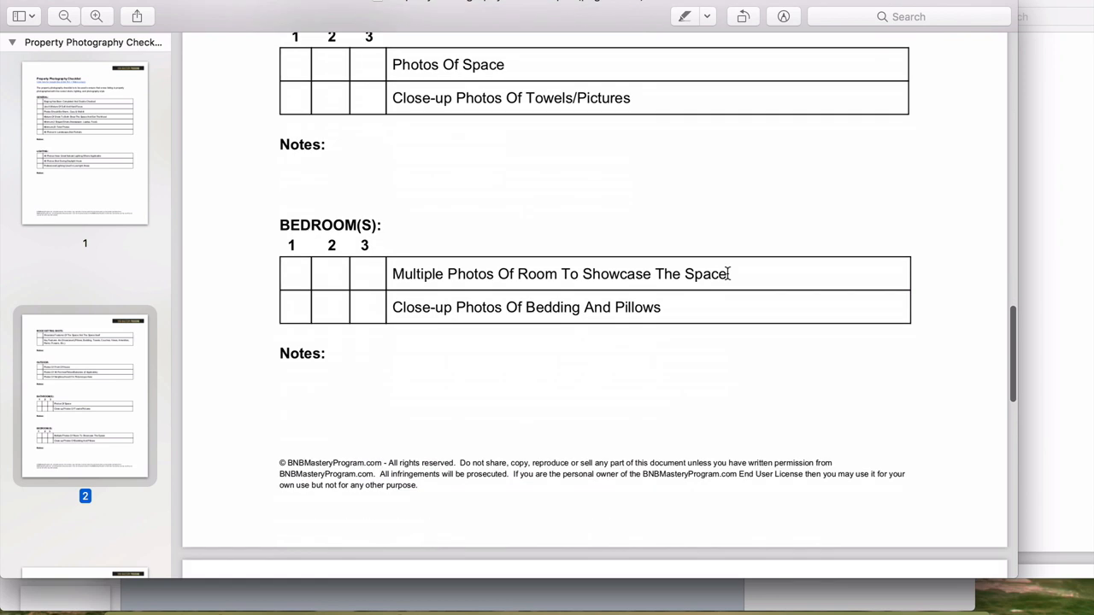
scroll(down, 3)
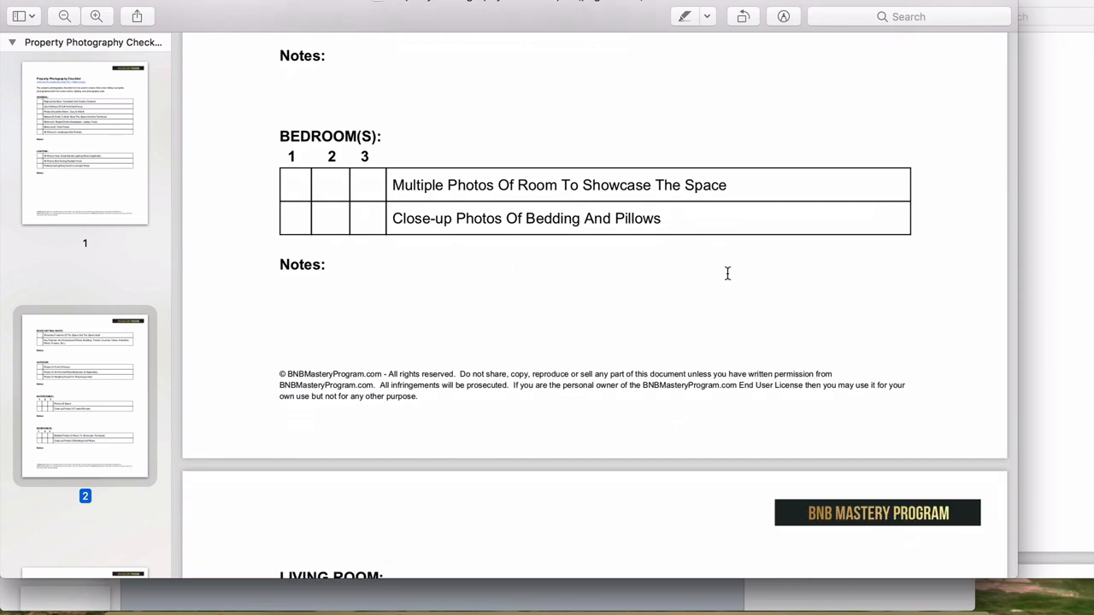
scroll(down, 3)
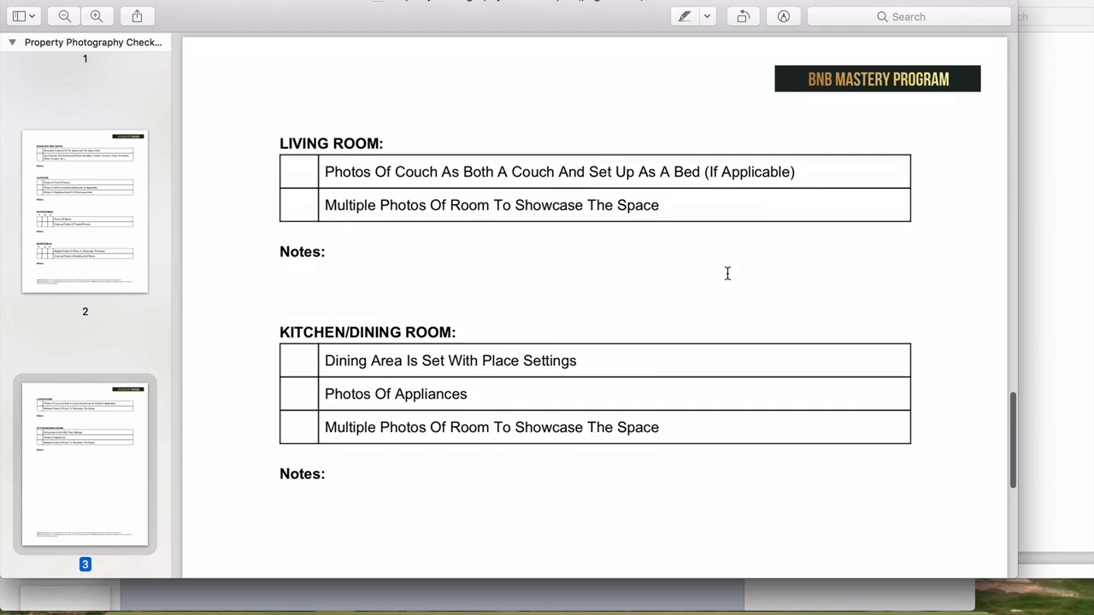
scroll(down, 3)
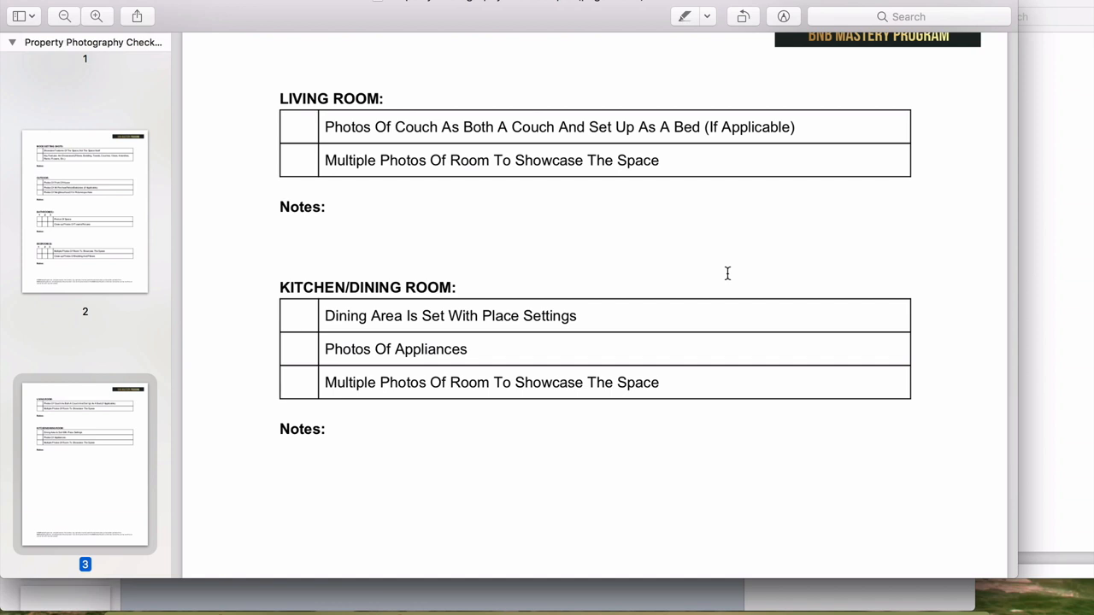
mouse_move(1053, 282)
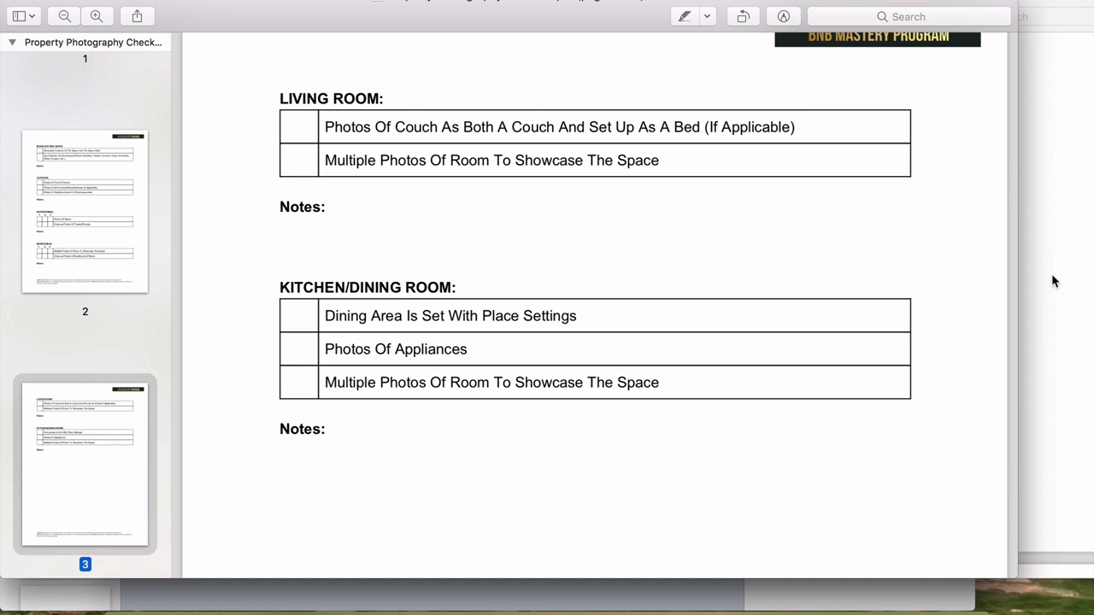
mouse_move(777, 302)
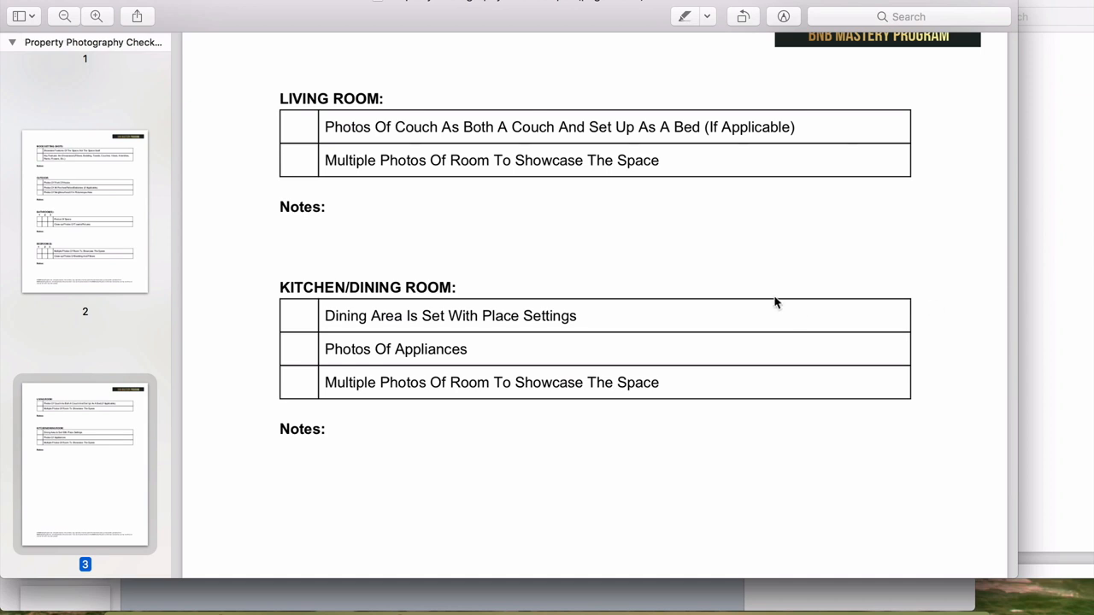
scroll(down, 3)
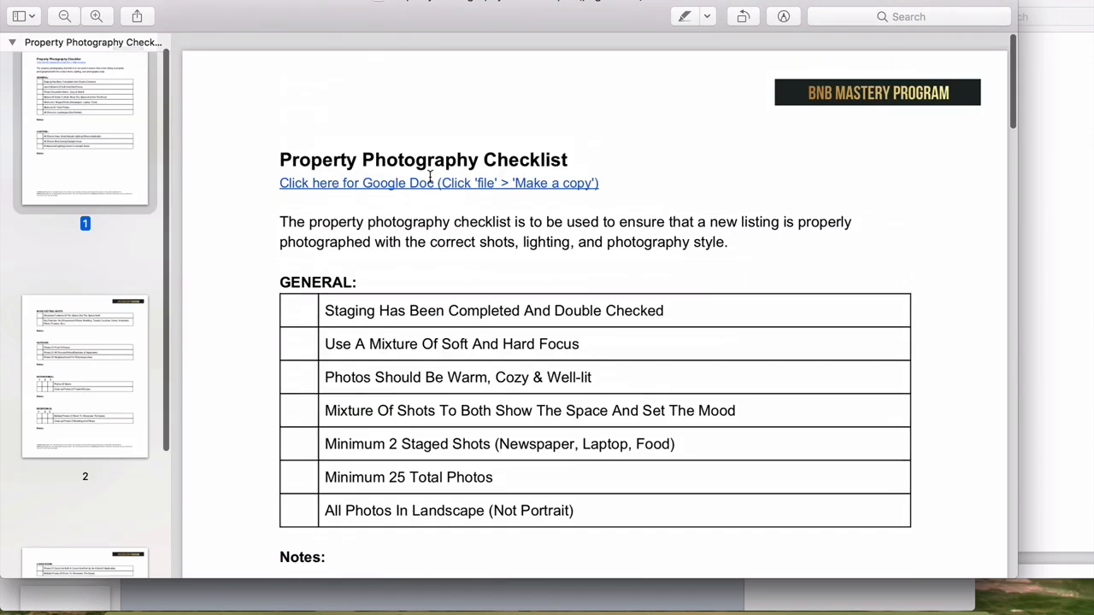
scroll(down, 3)
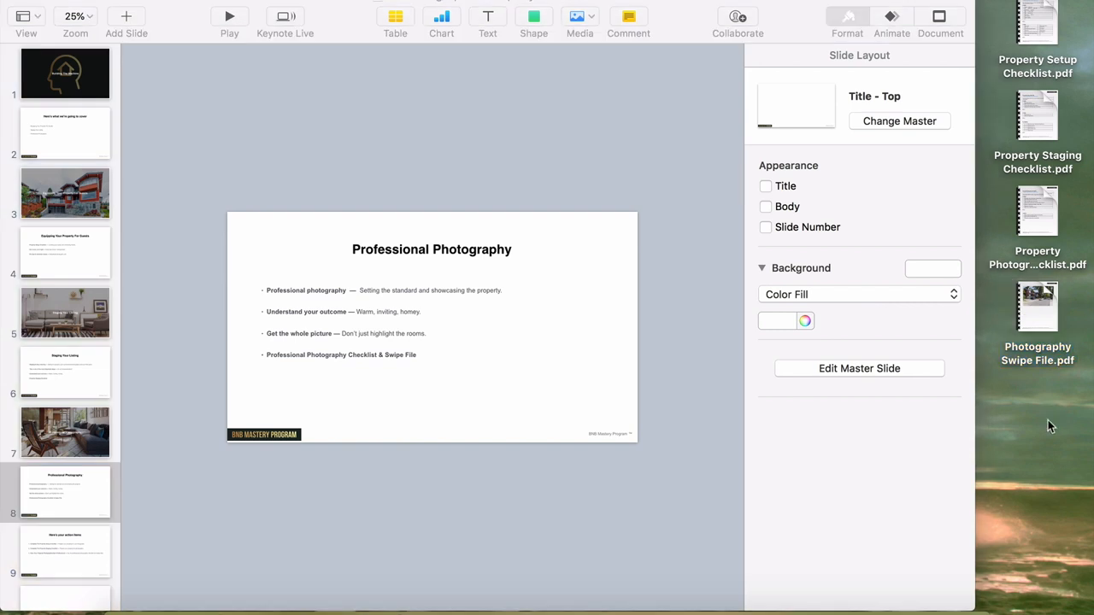
mouse_move(1036, 306)
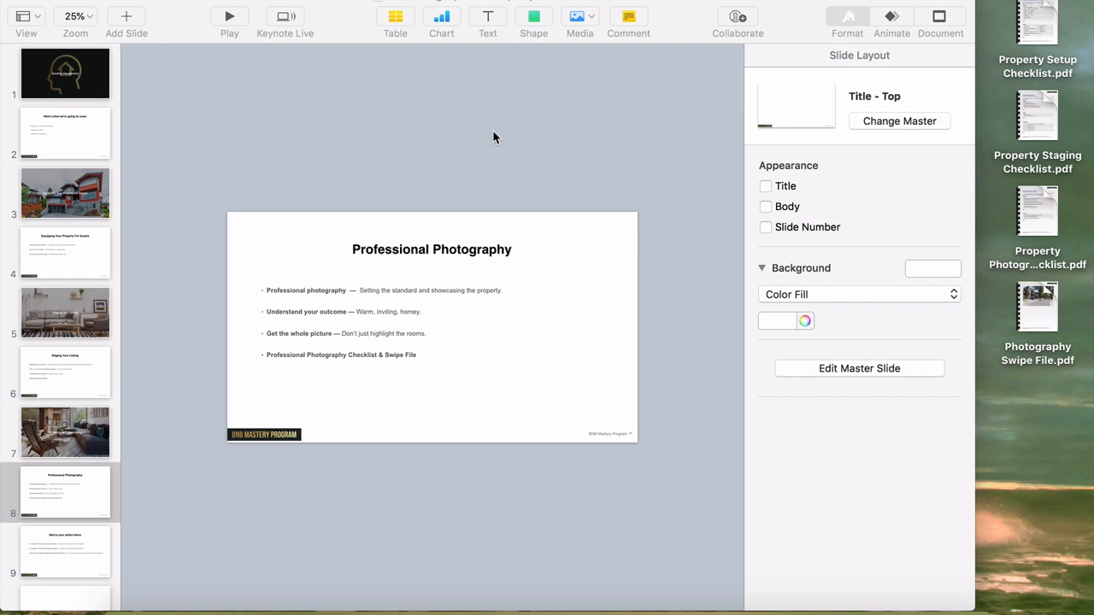
Step: Select slide 8, the Professional Photography slide, in the Keynote navigator
click(65, 505)
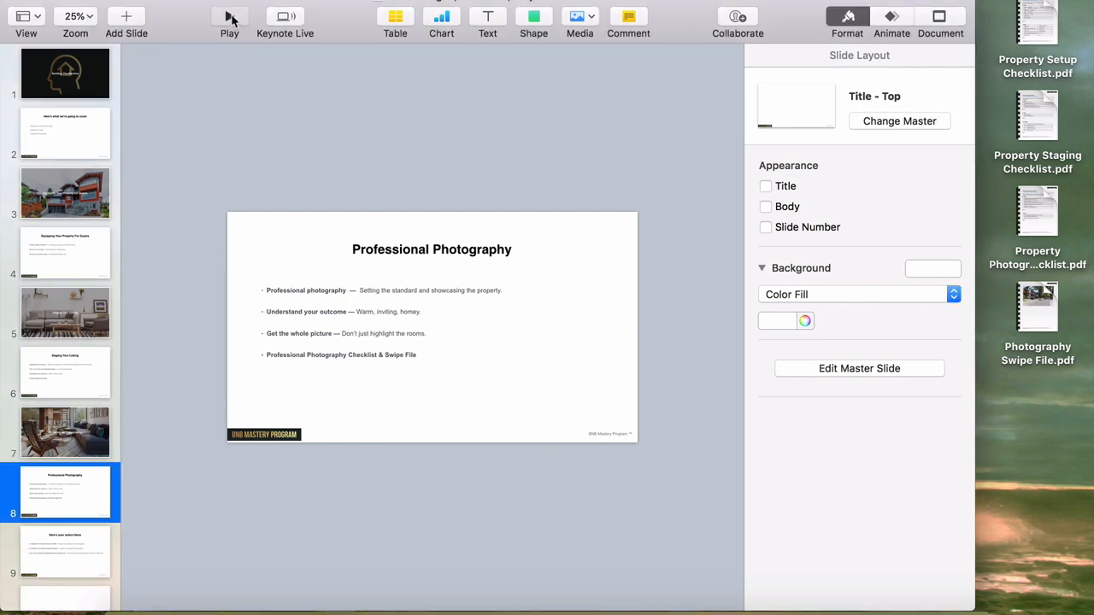